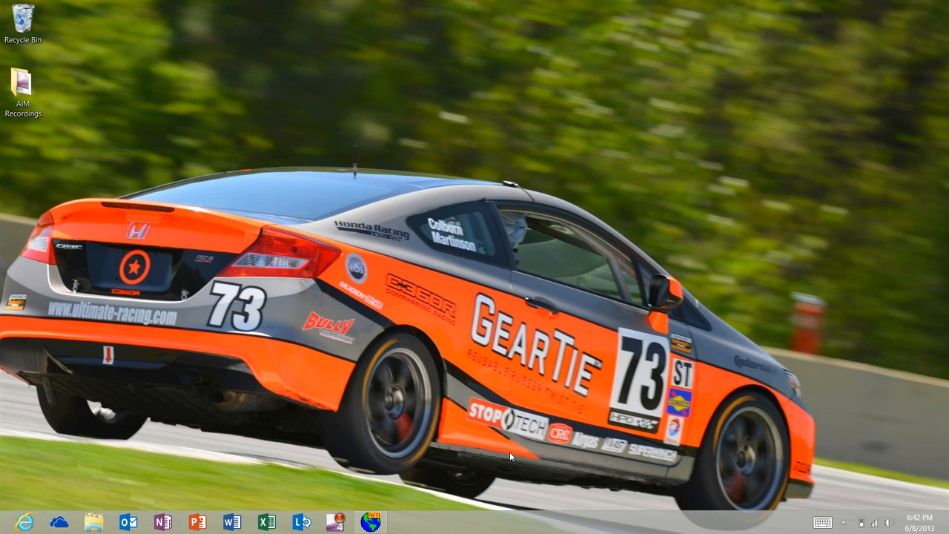
pyautogui.click(371, 522)
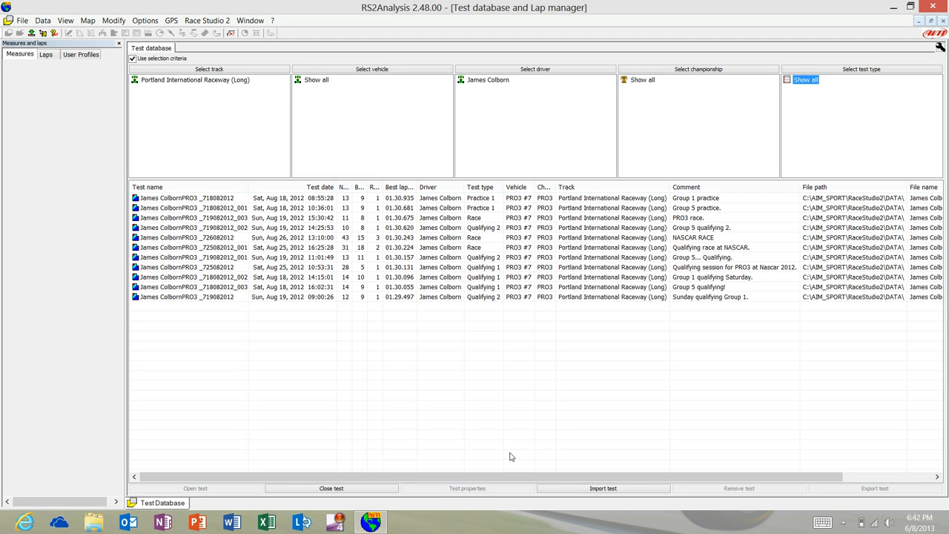
pyautogui.moveTo(371, 193)
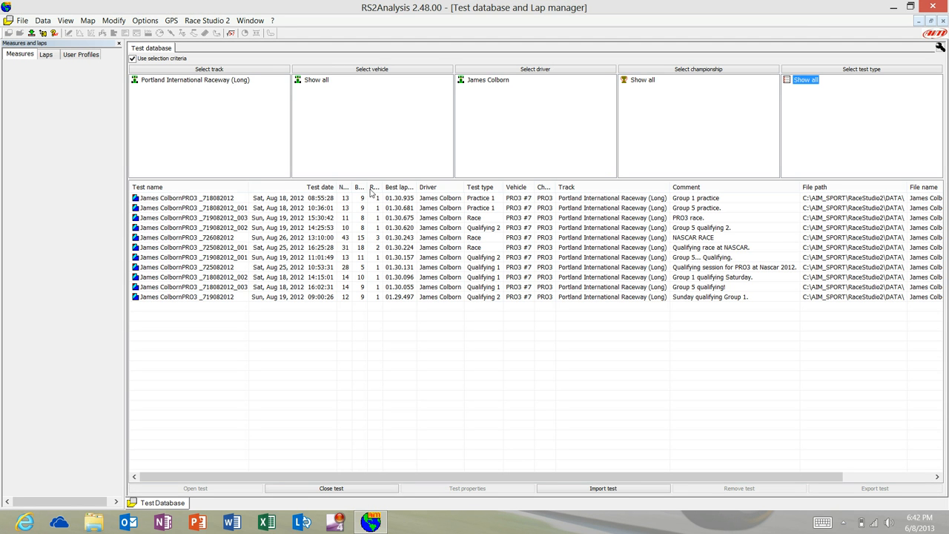
pyautogui.moveTo(230, 82)
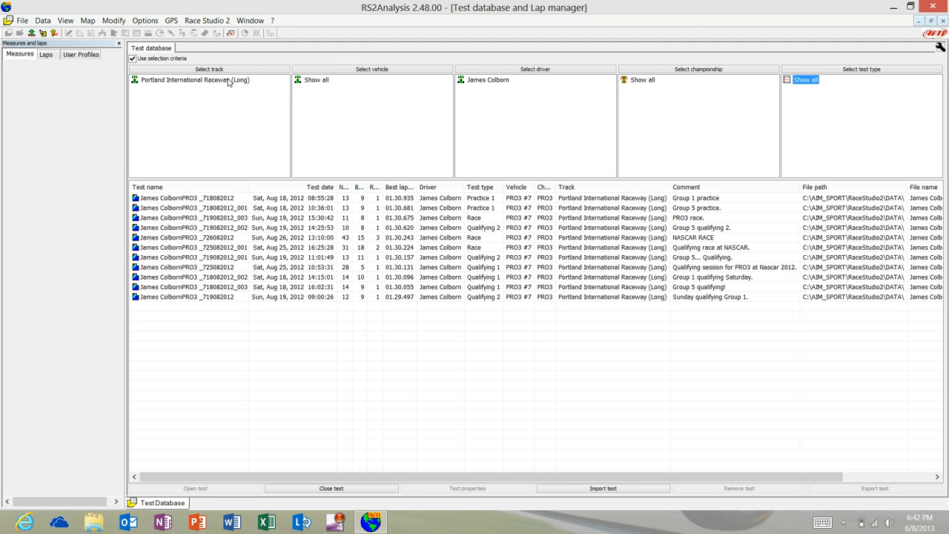
pyautogui.moveTo(343, 439)
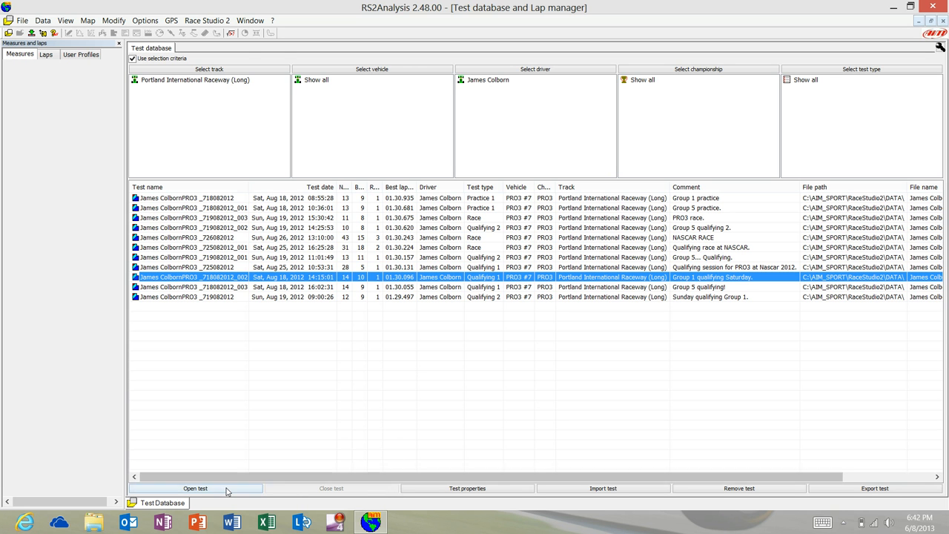
# Load the Group 1 Saturday qualifying session into the Measures Graph with its track map
pyautogui.click(196, 488)
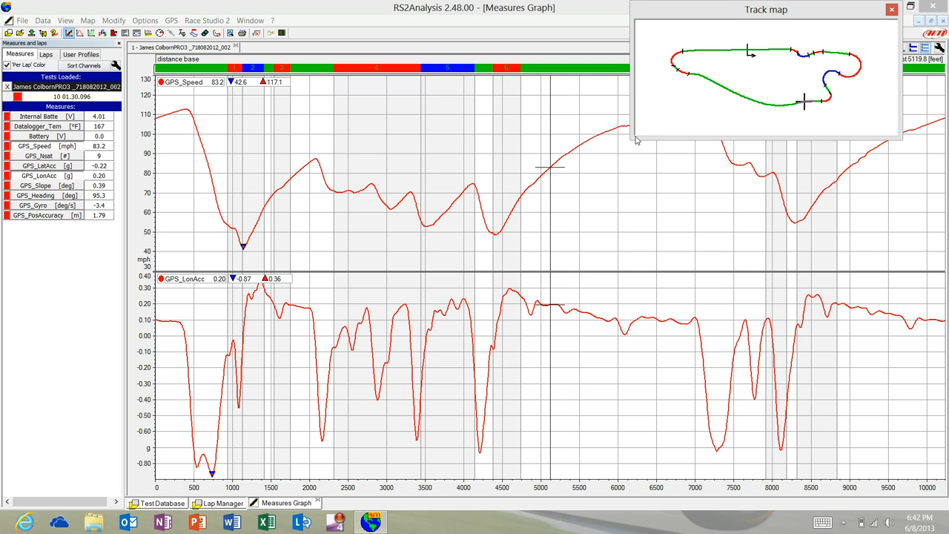
pyautogui.moveTo(52, 147)
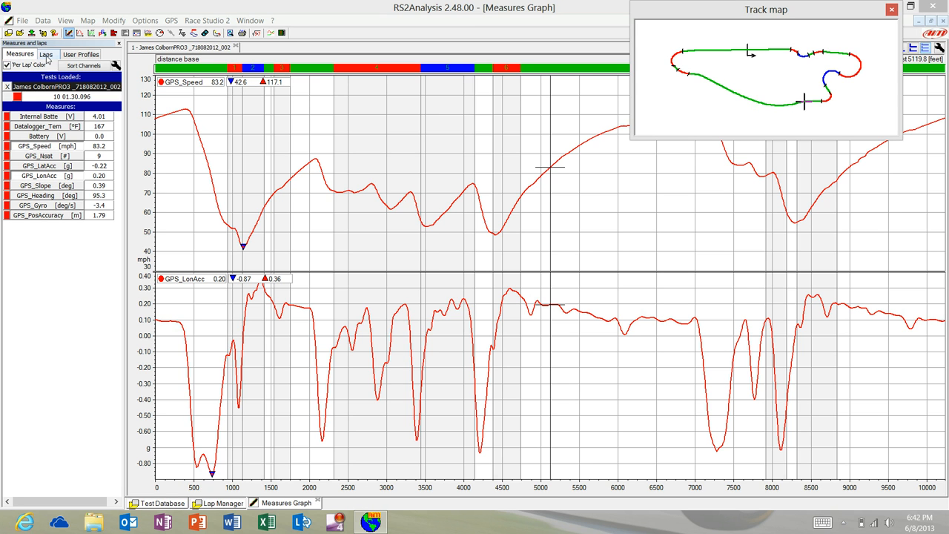
# From the Laps list, add further laps to the comparison over reference lap 10
pyautogui.click(46, 53)
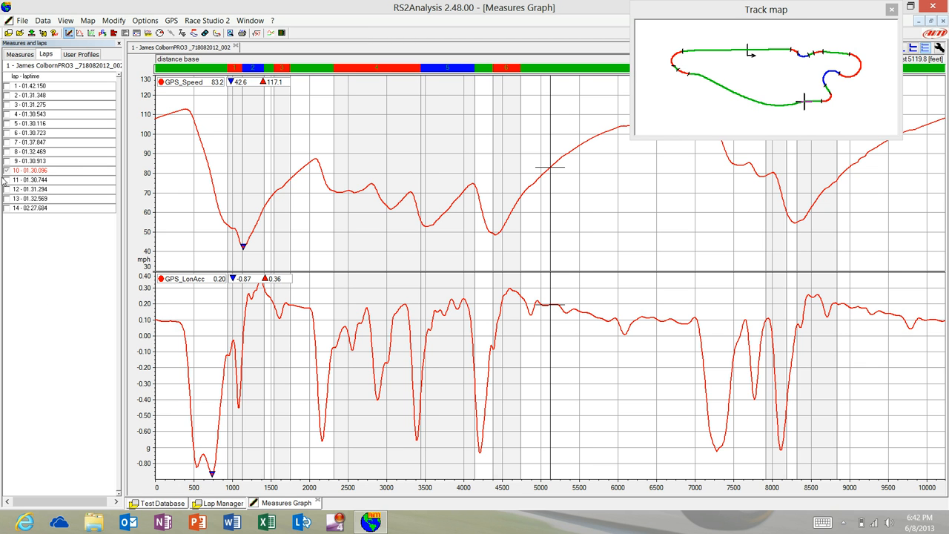
pyautogui.click(5, 151)
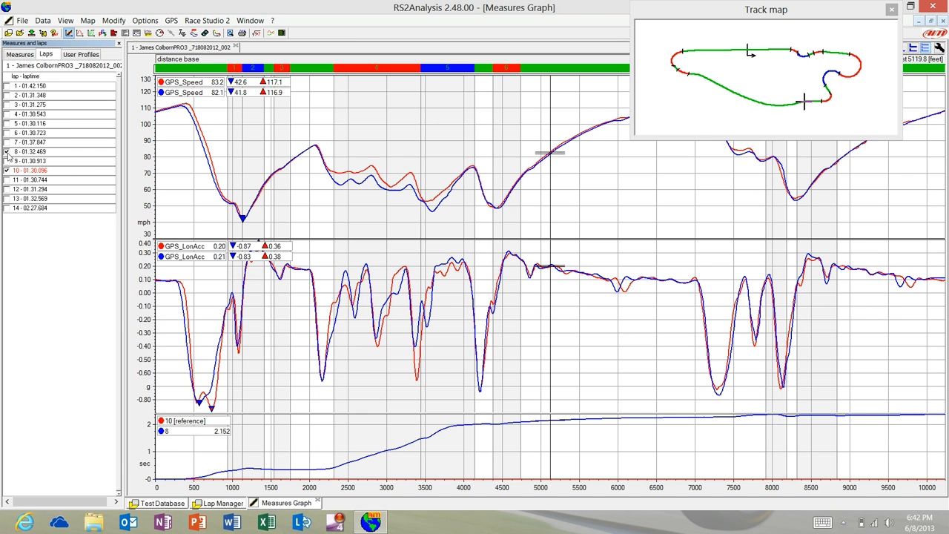
pyautogui.click(5, 161)
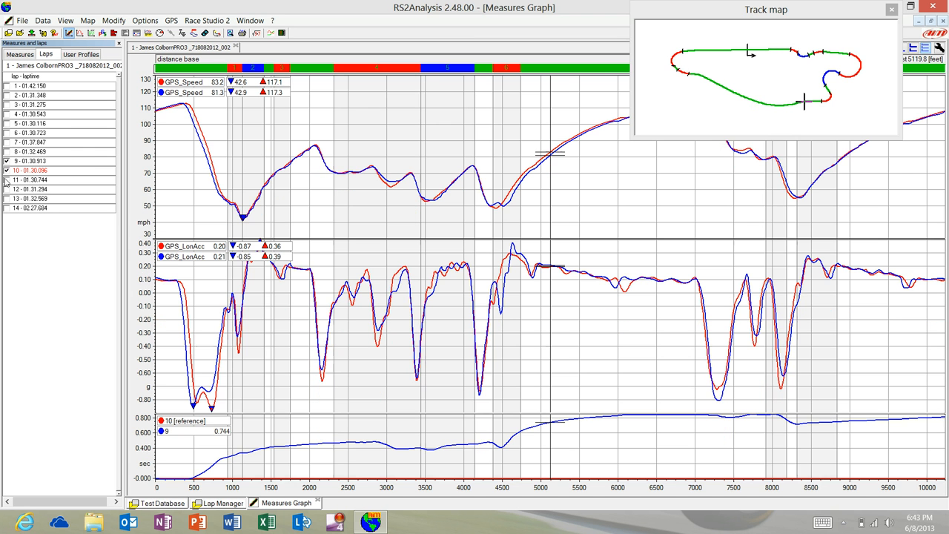
pyautogui.click(6, 143)
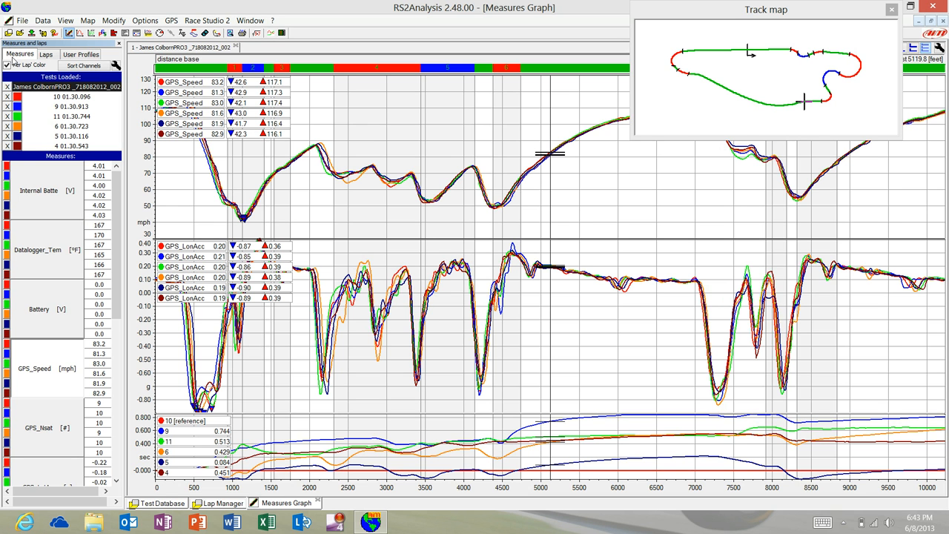
# Disable 'Per Lap Color' so traces are coloured by measure across all six laps
pyautogui.click(7, 66)
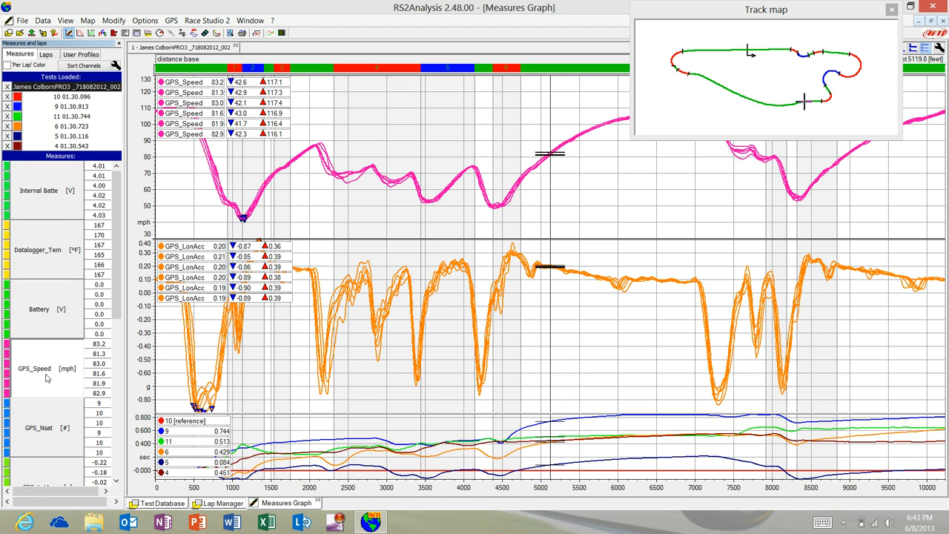
pyautogui.moveTo(47, 378)
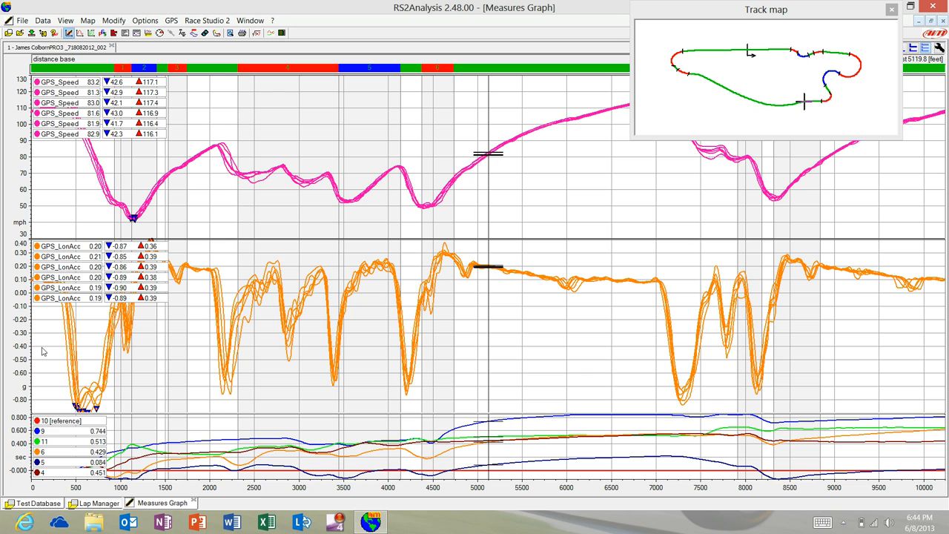
pyautogui.moveTo(629, 142)
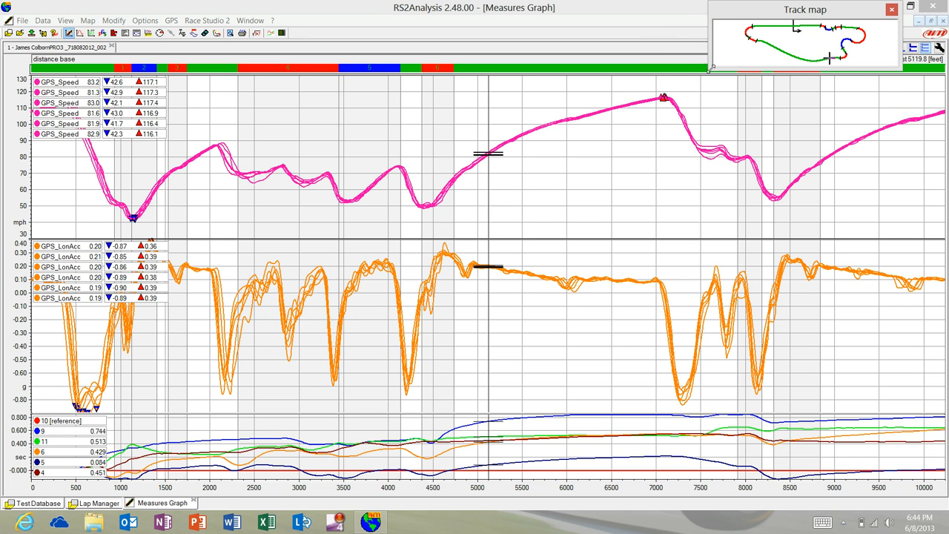
pyautogui.moveTo(336, 264)
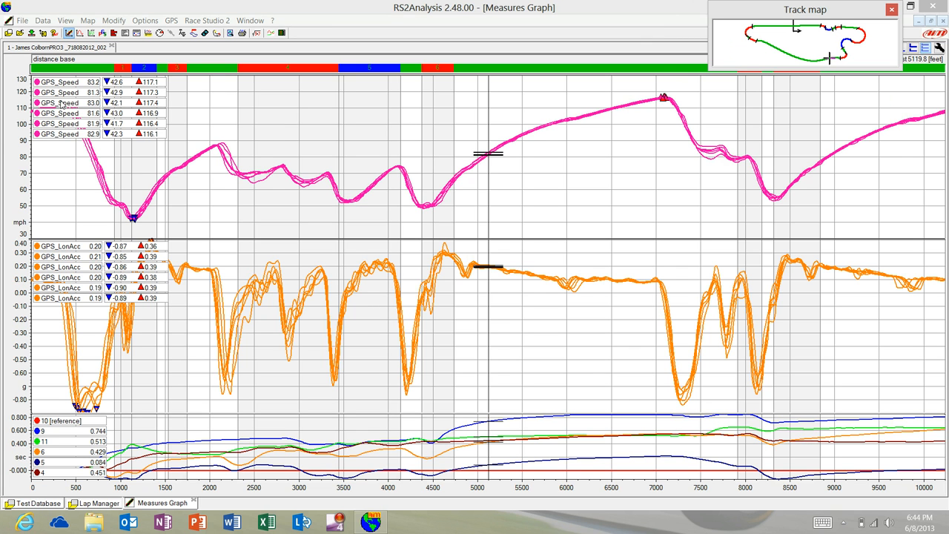
pyautogui.moveTo(82, 134)
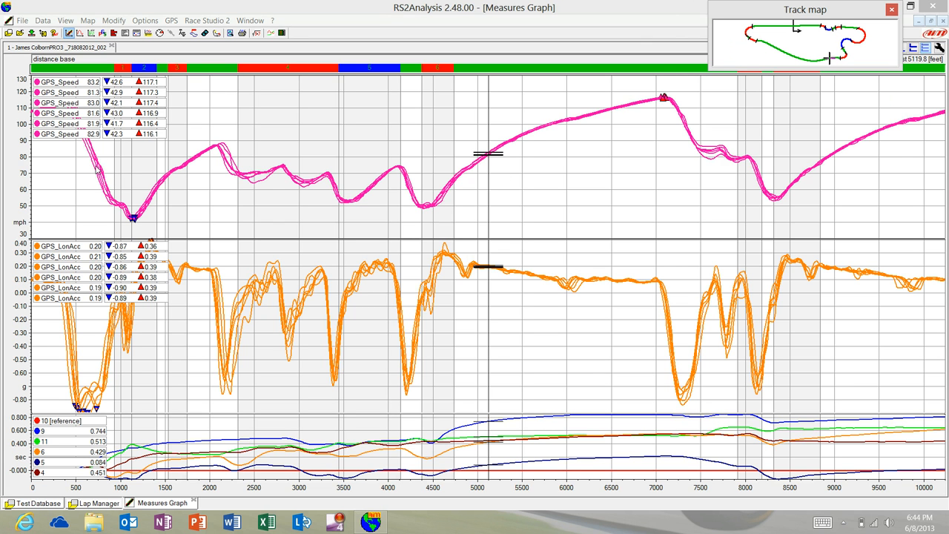
pyautogui.moveTo(101, 170)
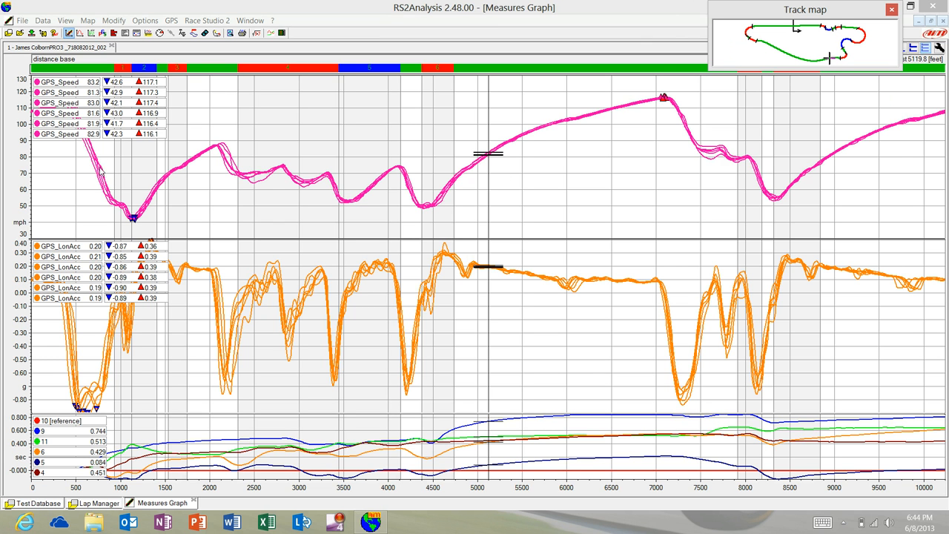
pyautogui.moveTo(132, 169)
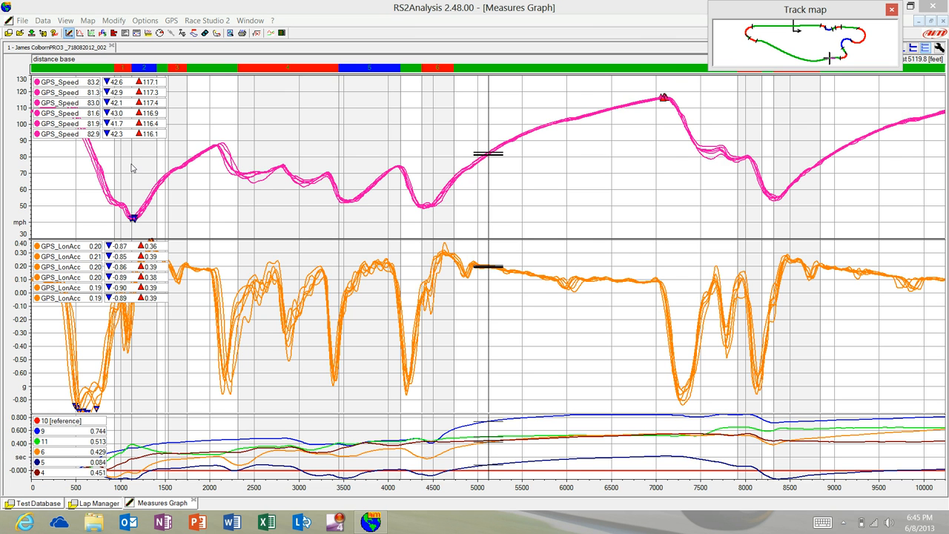
pyautogui.moveTo(81, 174)
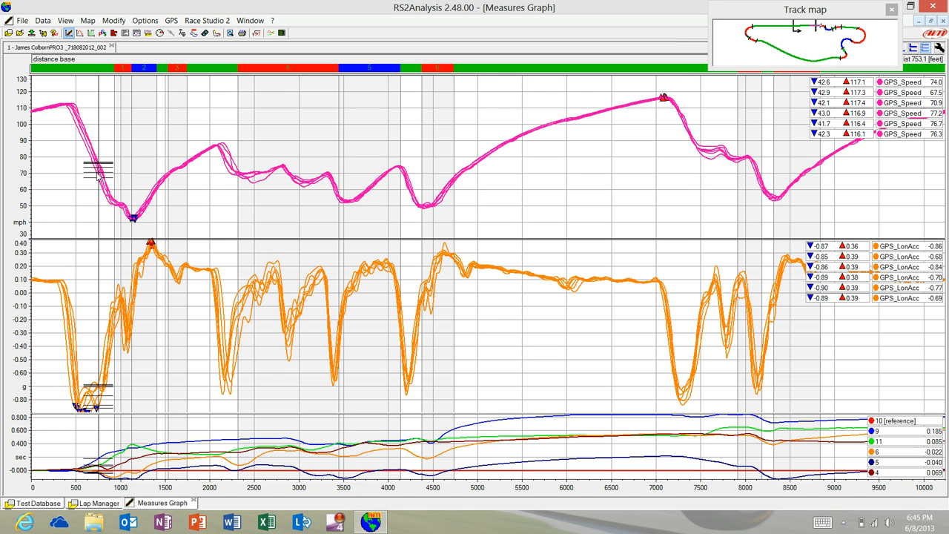
pyautogui.moveTo(869, 132)
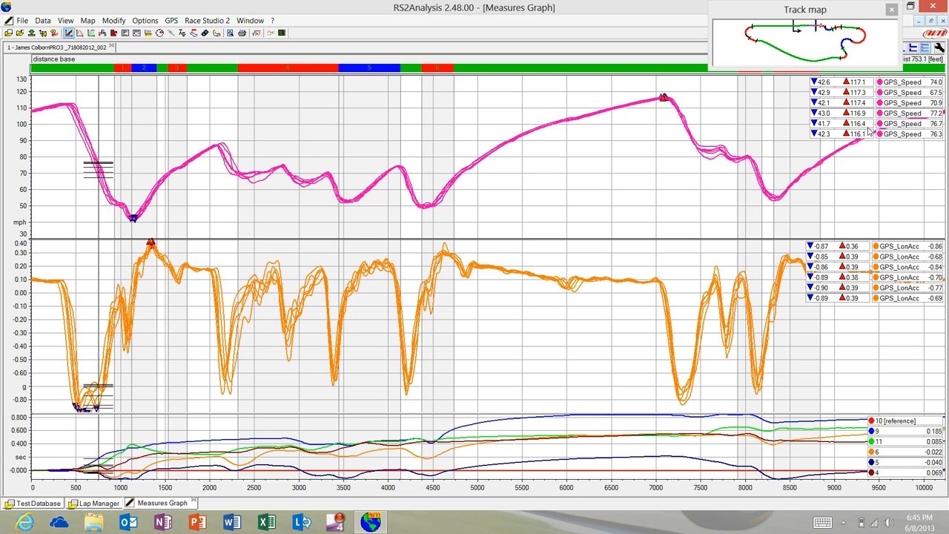
pyautogui.moveTo(71, 118)
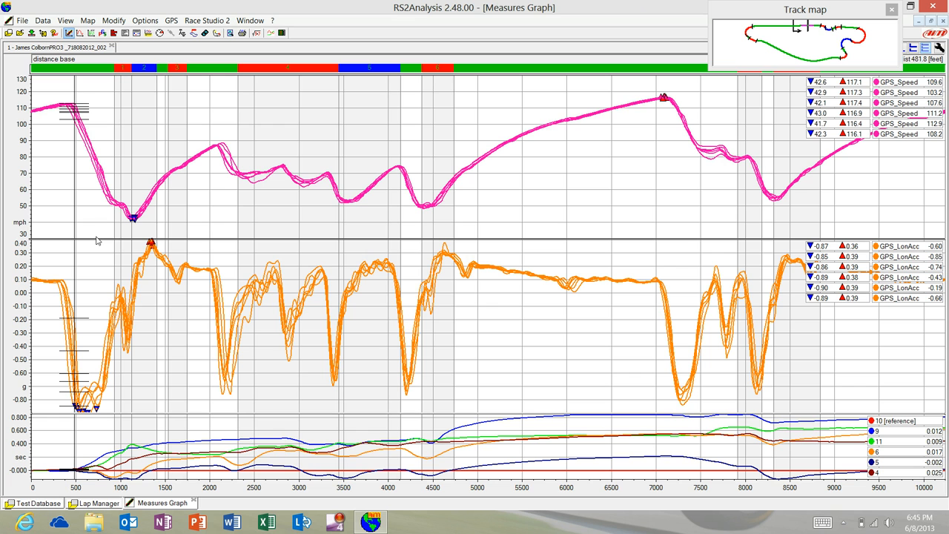
pyautogui.moveTo(232, 166)
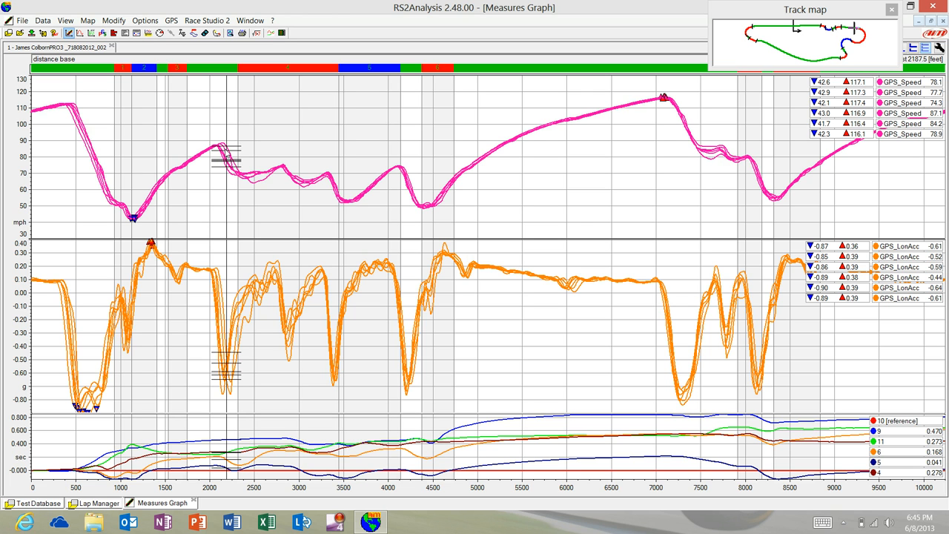
pyautogui.moveTo(230, 176)
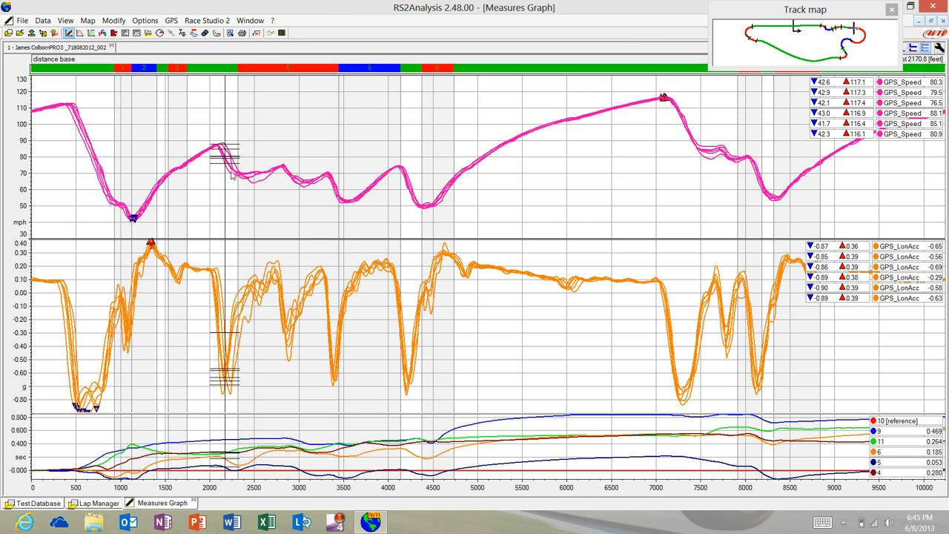
pyautogui.moveTo(305, 184)
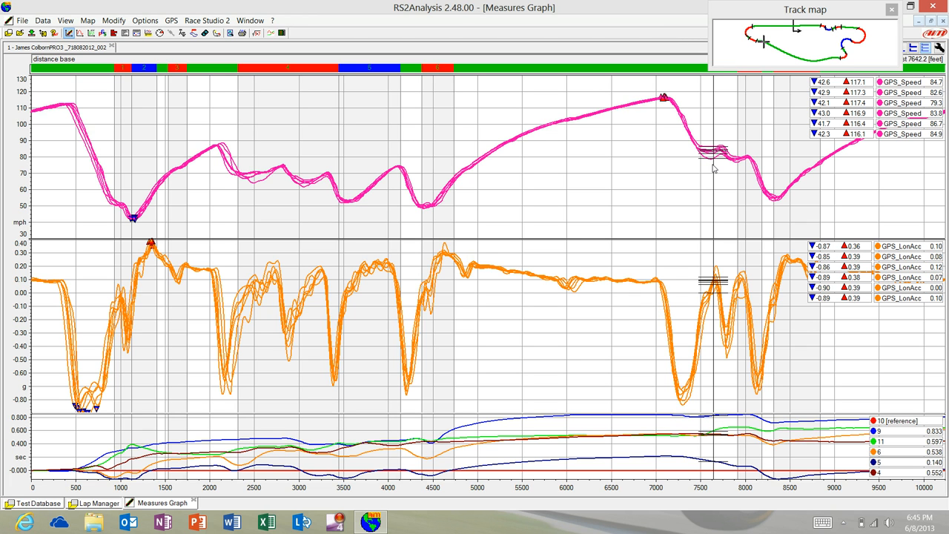
pyautogui.moveTo(246, 190)
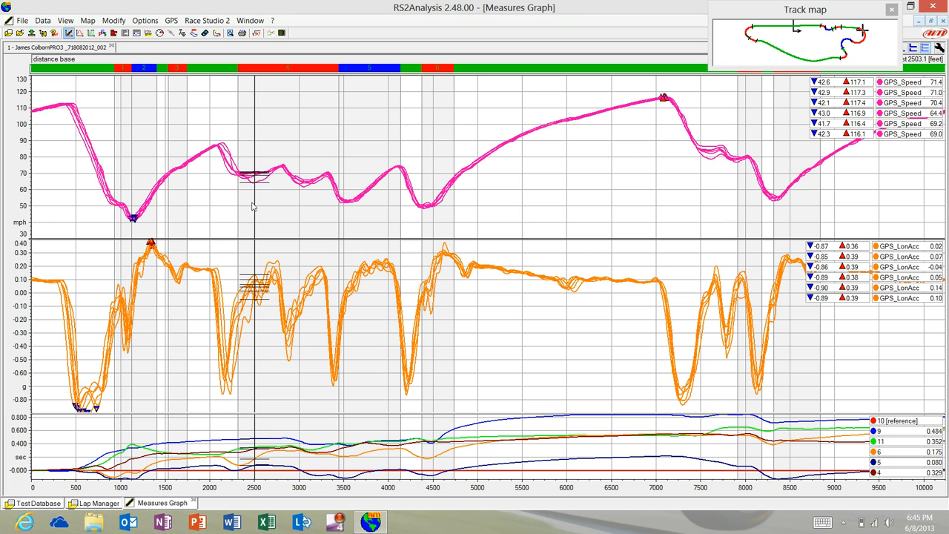
pyautogui.moveTo(217, 347)
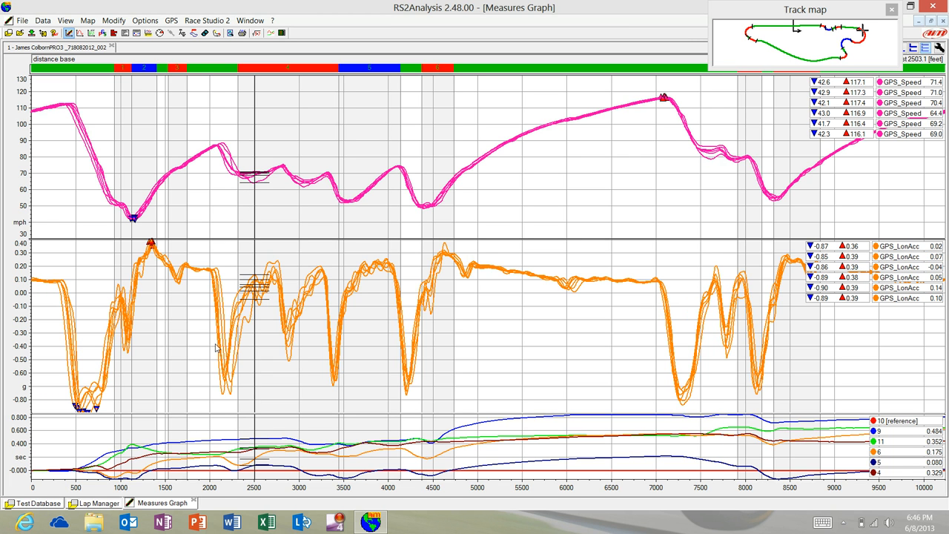
pyautogui.moveTo(237, 365)
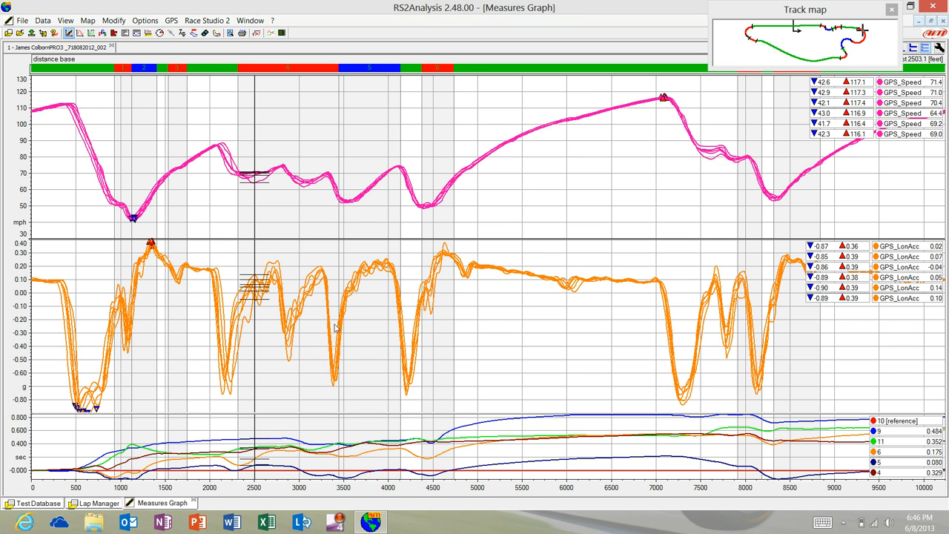
pyautogui.moveTo(323, 377)
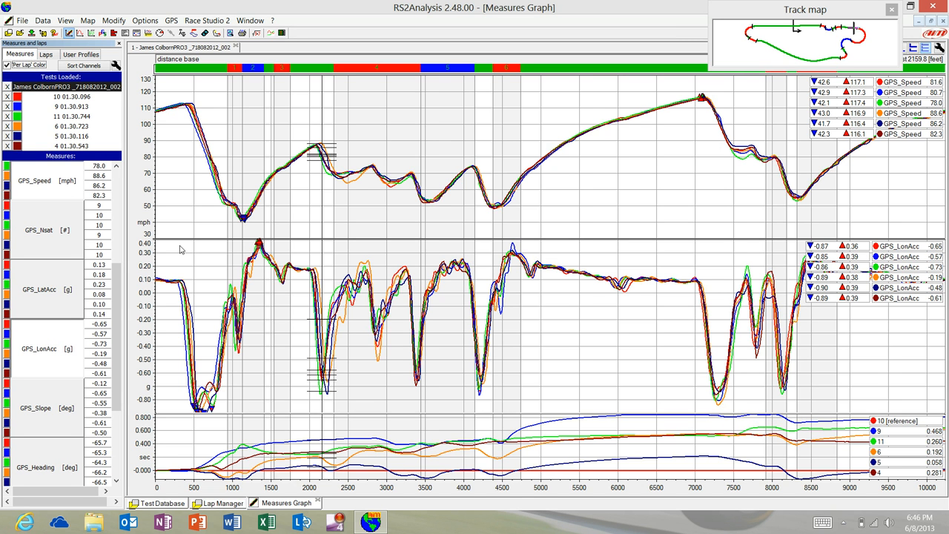
pyautogui.moveTo(30, 41)
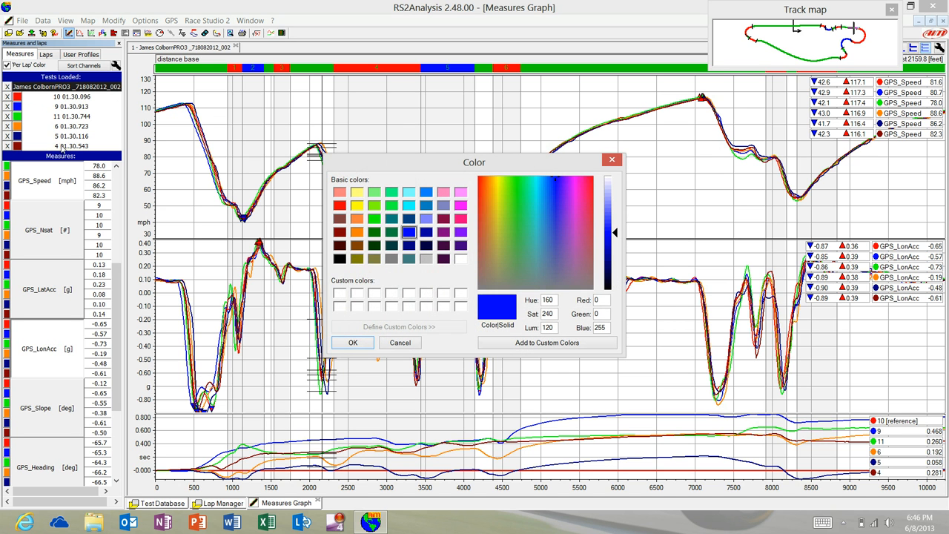
# Colour one lap's trace light grey, then move on to the green lap's colour swatch
pyautogui.click(428, 258)
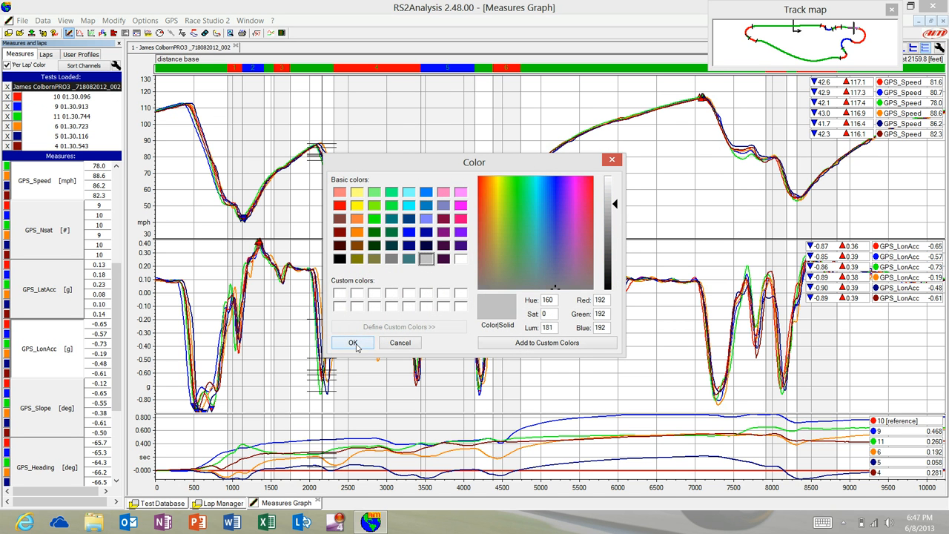
pyautogui.click(353, 343)
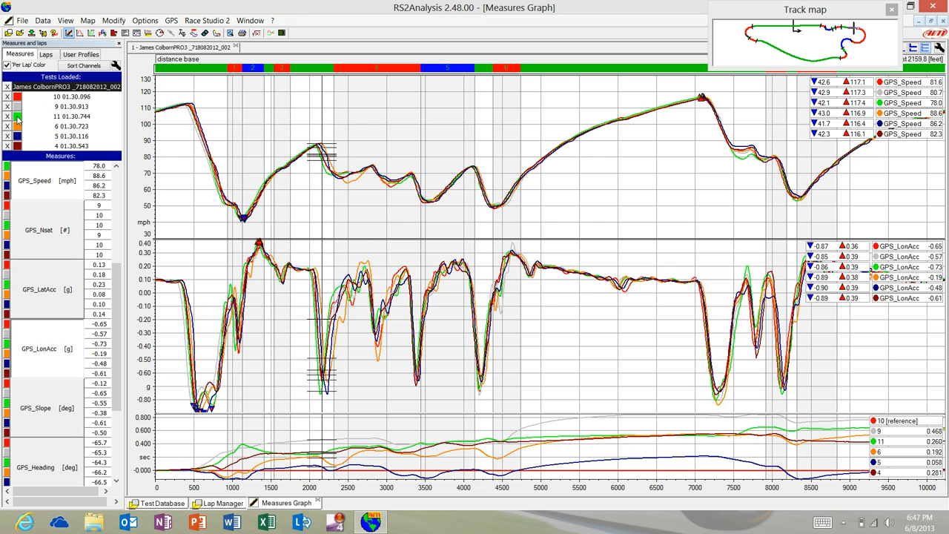
pyautogui.click(17, 116)
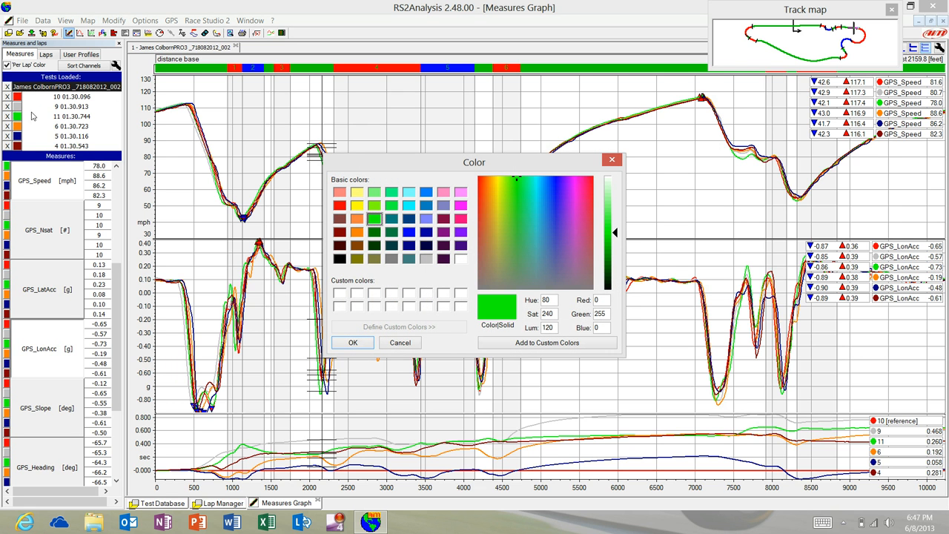
pyautogui.moveTo(424, 261)
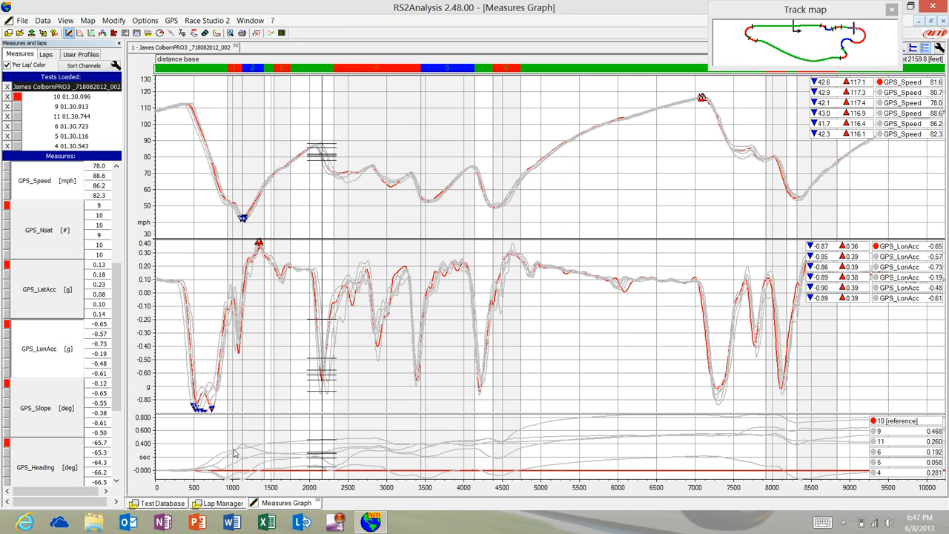
pyautogui.moveTo(727, 477)
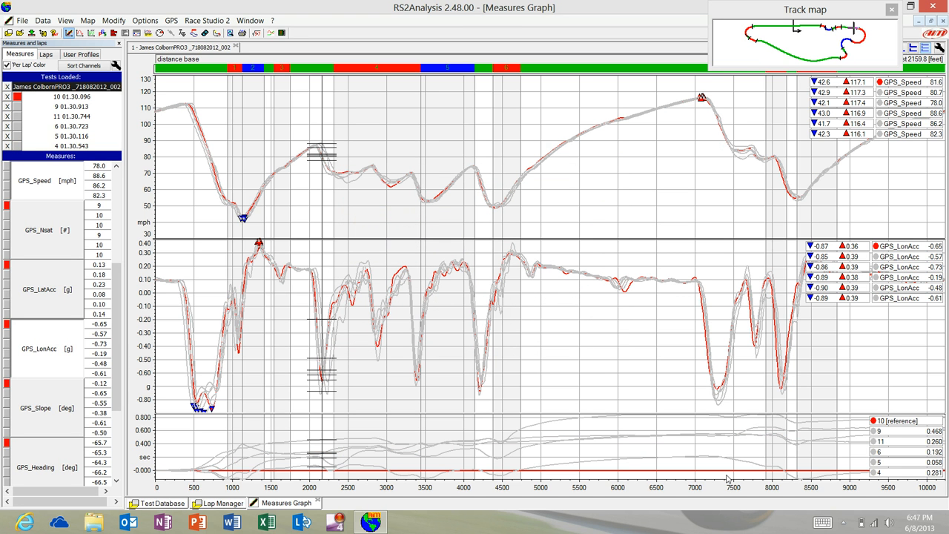
pyautogui.moveTo(771, 472)
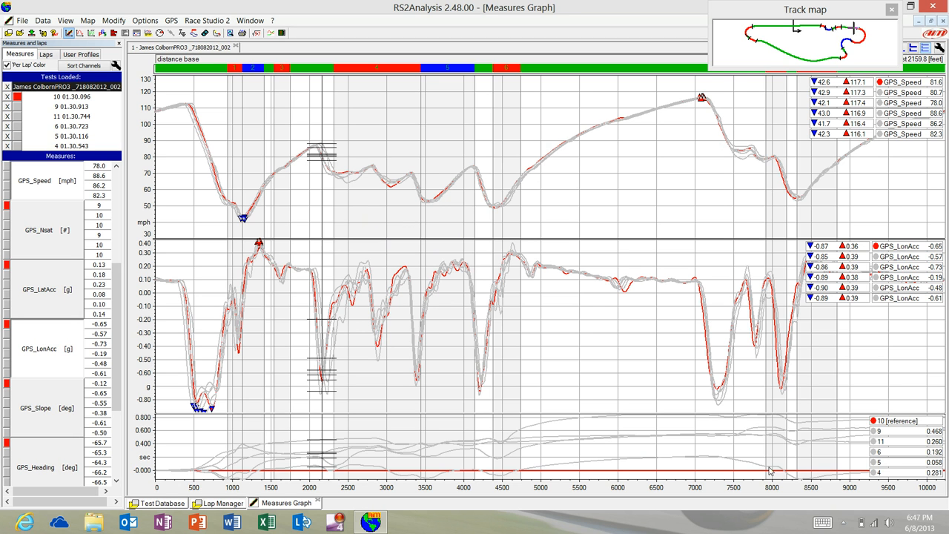
pyautogui.moveTo(747, 436)
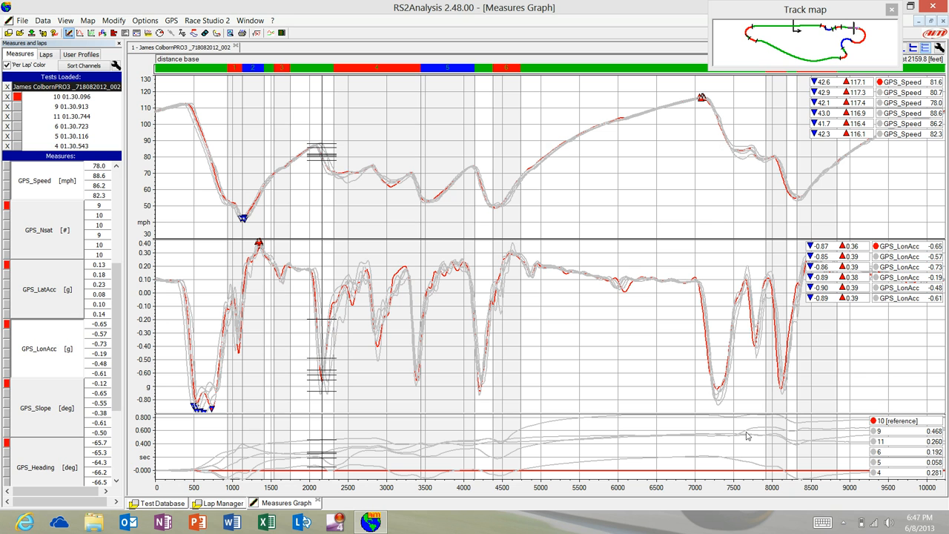
pyautogui.moveTo(301, 373)
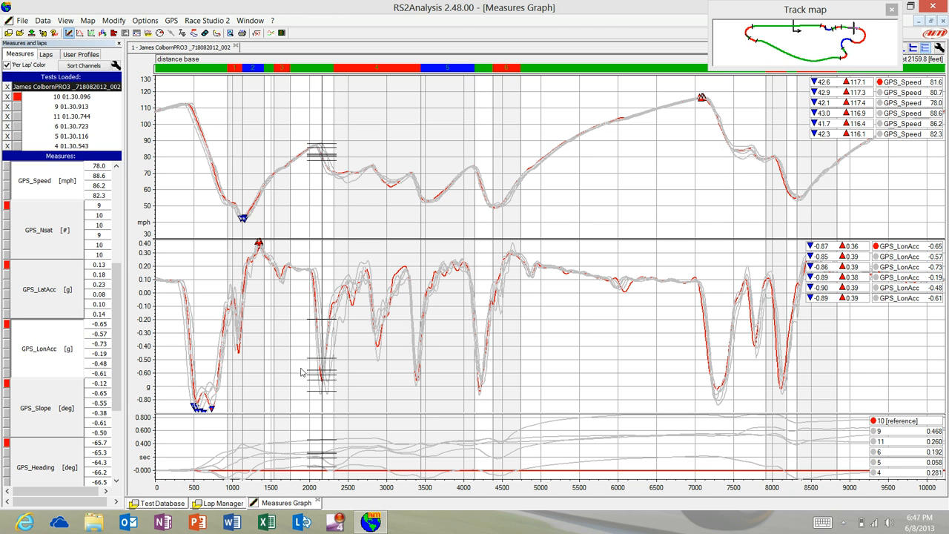
pyautogui.moveTo(191, 113)
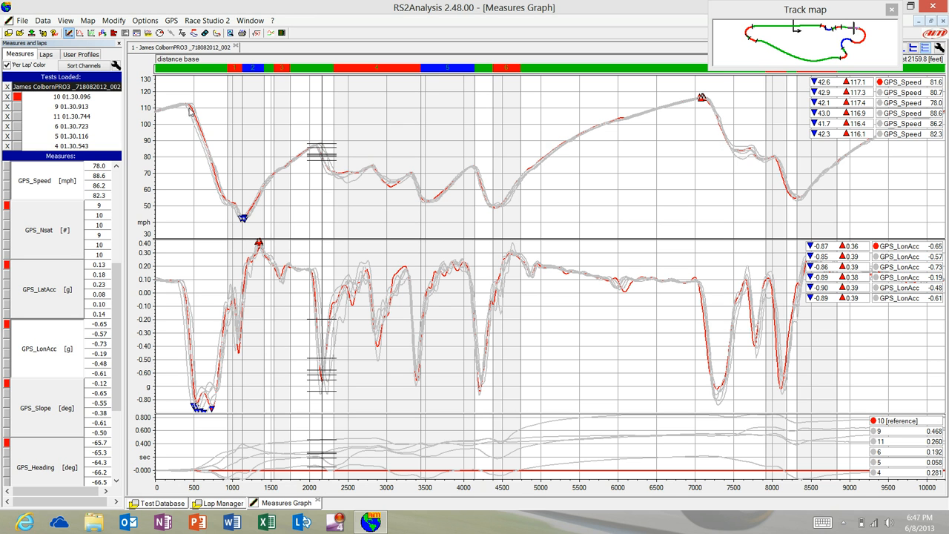
pyautogui.moveTo(190, 110)
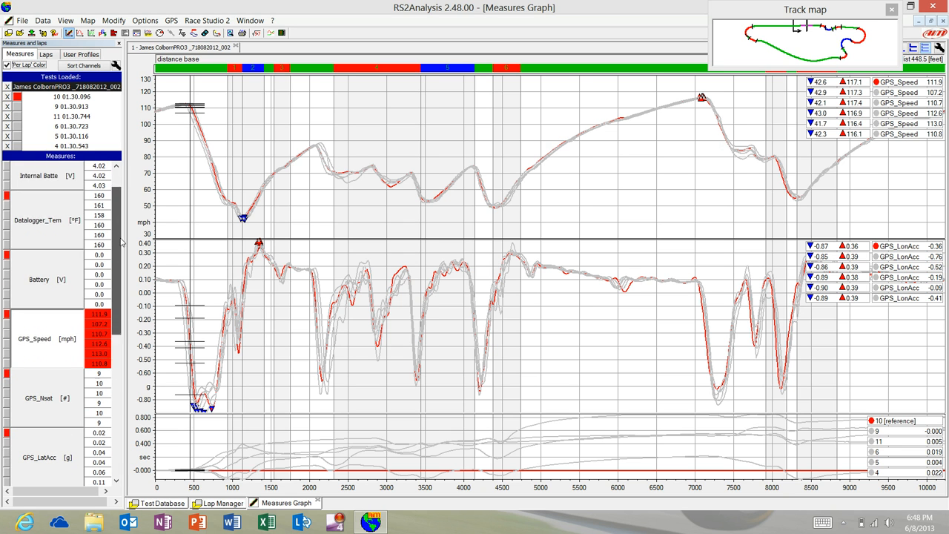
pyautogui.scroll(-3)
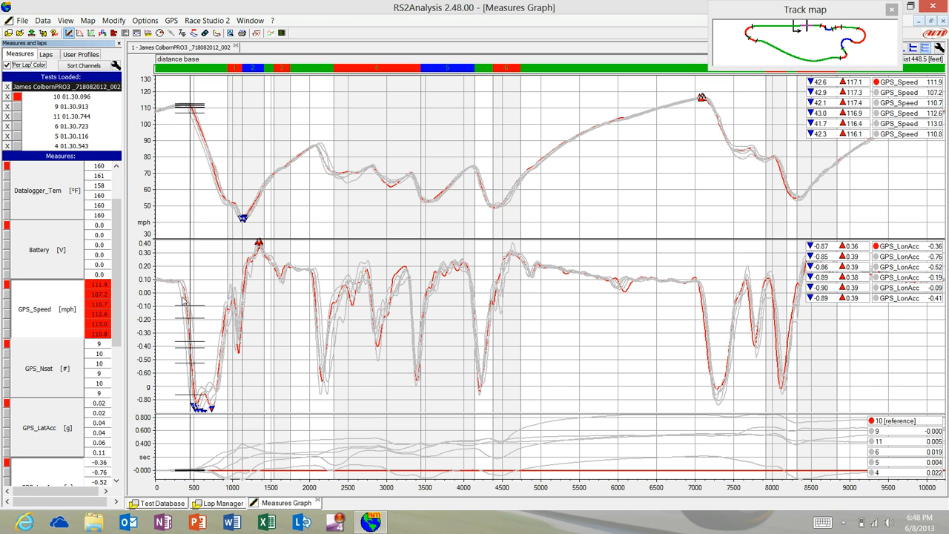
pyautogui.moveTo(170, 496)
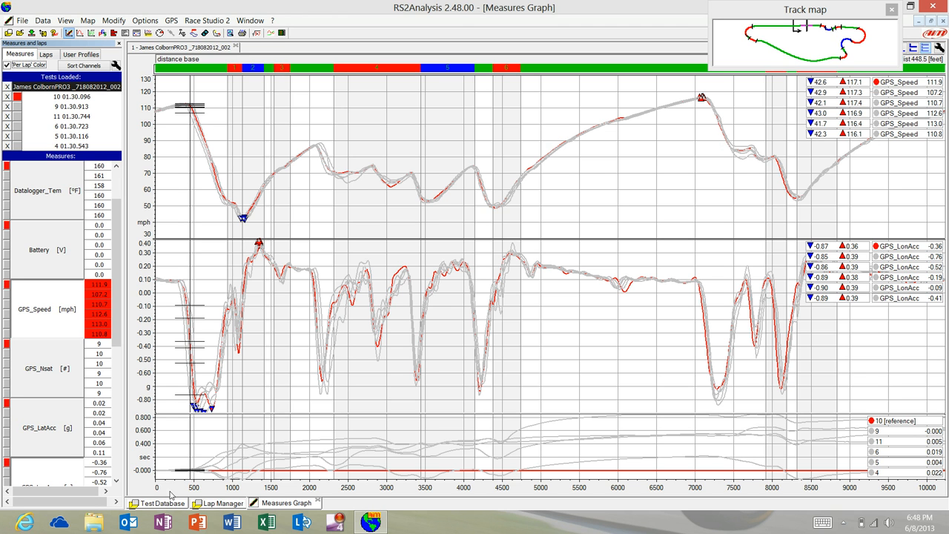
pyautogui.moveTo(205, 368)
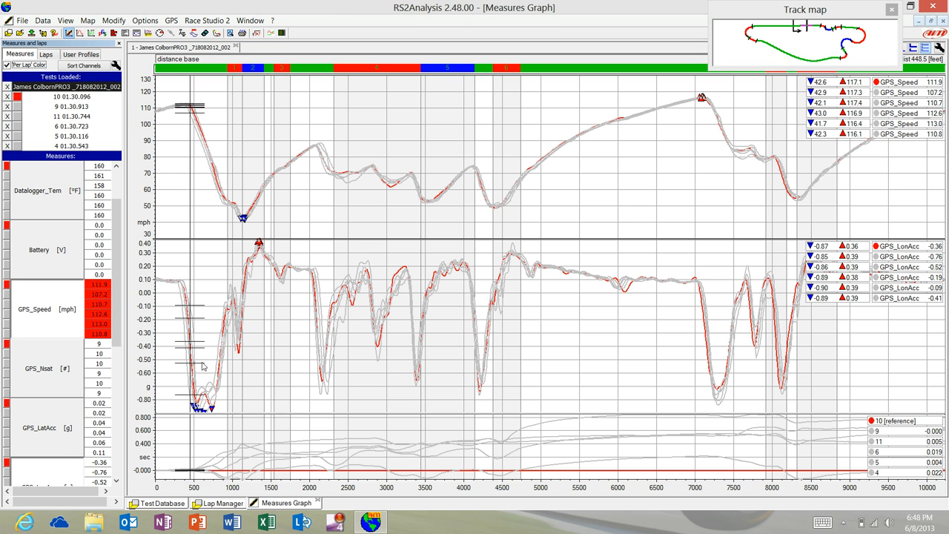
pyautogui.moveTo(200, 466)
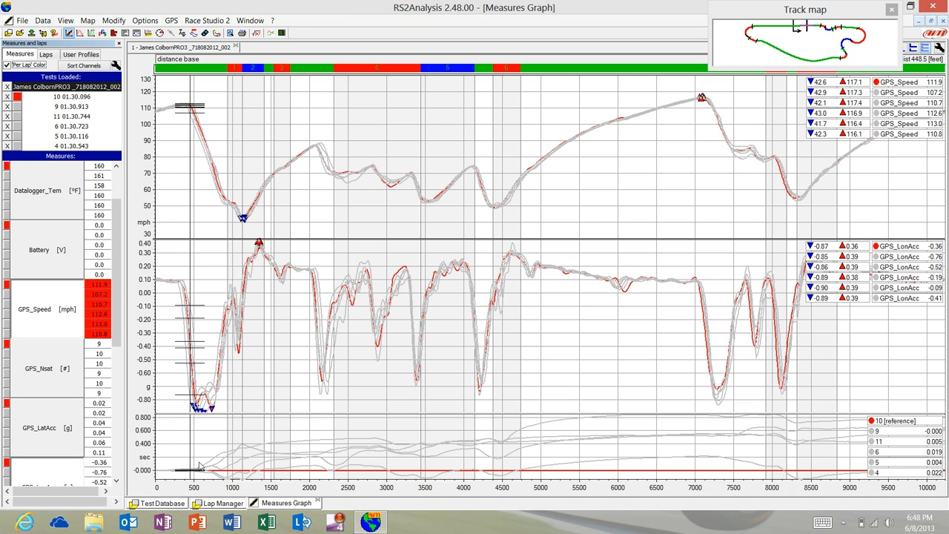
pyautogui.moveTo(290, 450)
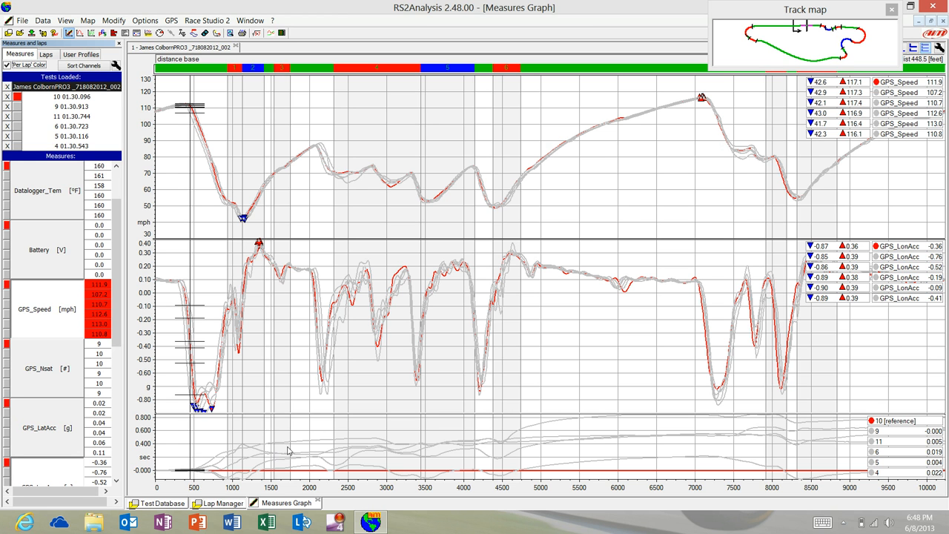
pyautogui.moveTo(261, 457)
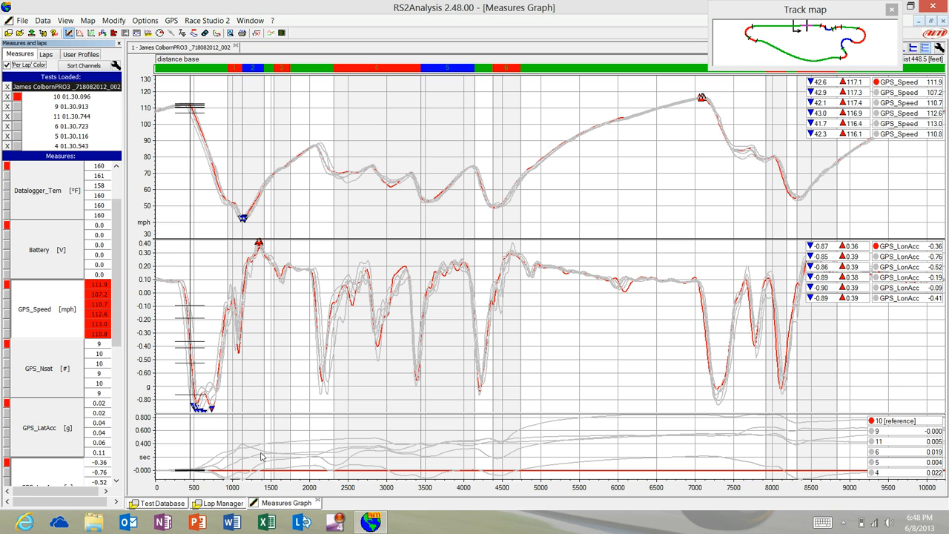
pyautogui.moveTo(248, 483)
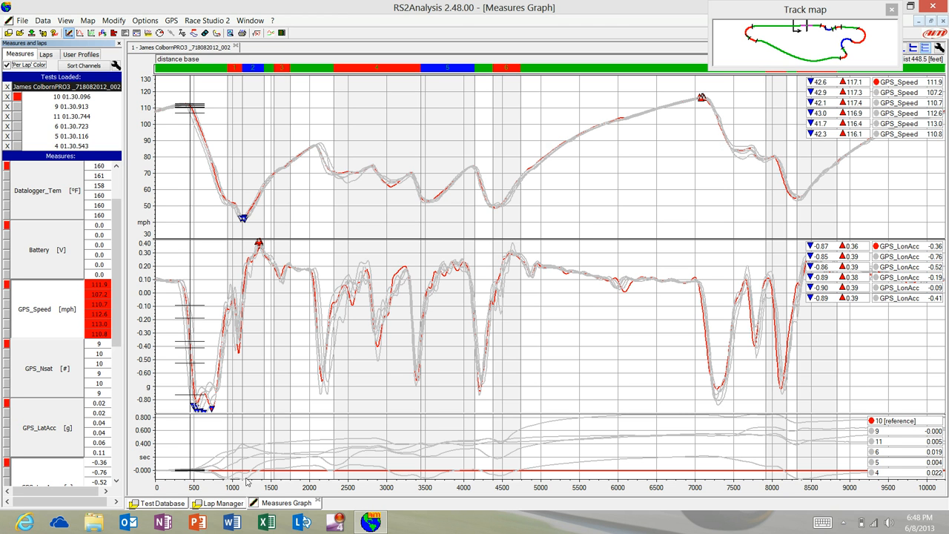
pyautogui.moveTo(245, 482)
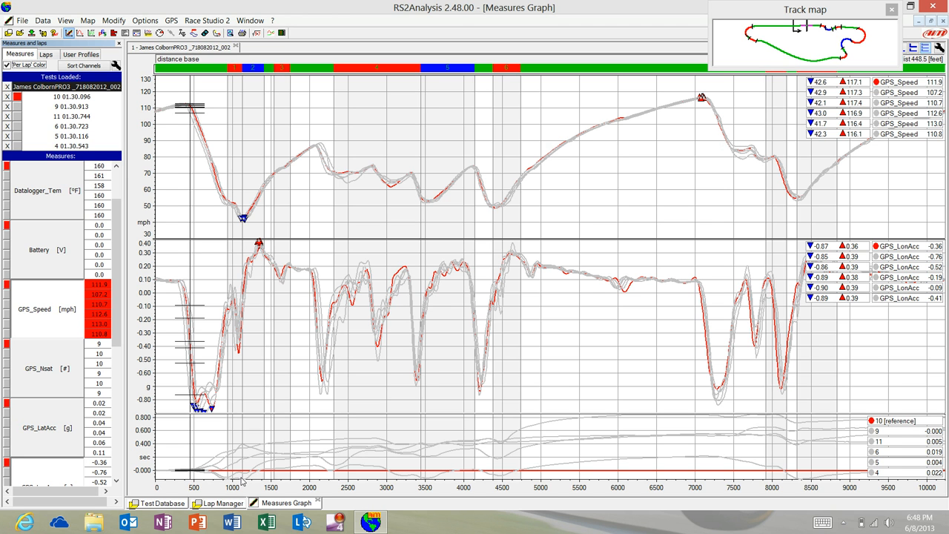
pyautogui.moveTo(256, 464)
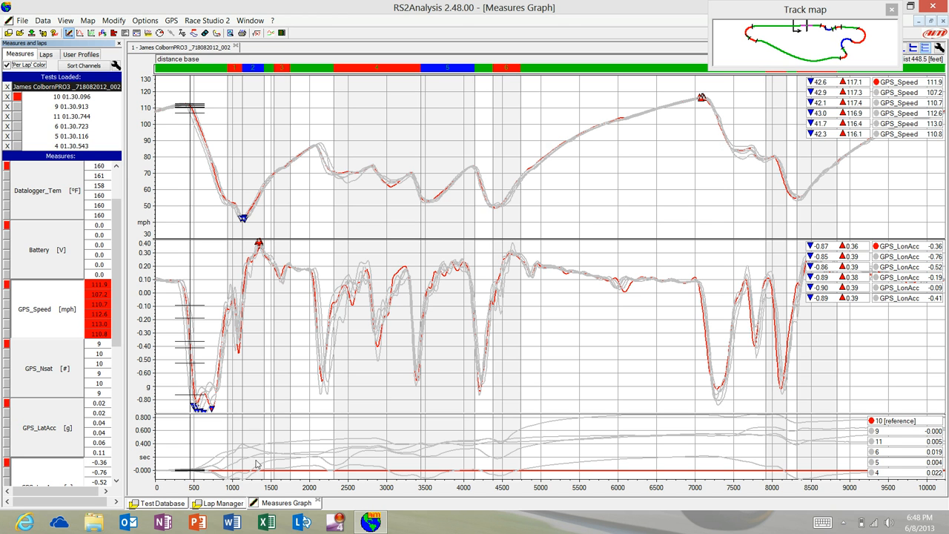
pyautogui.moveTo(196, 473)
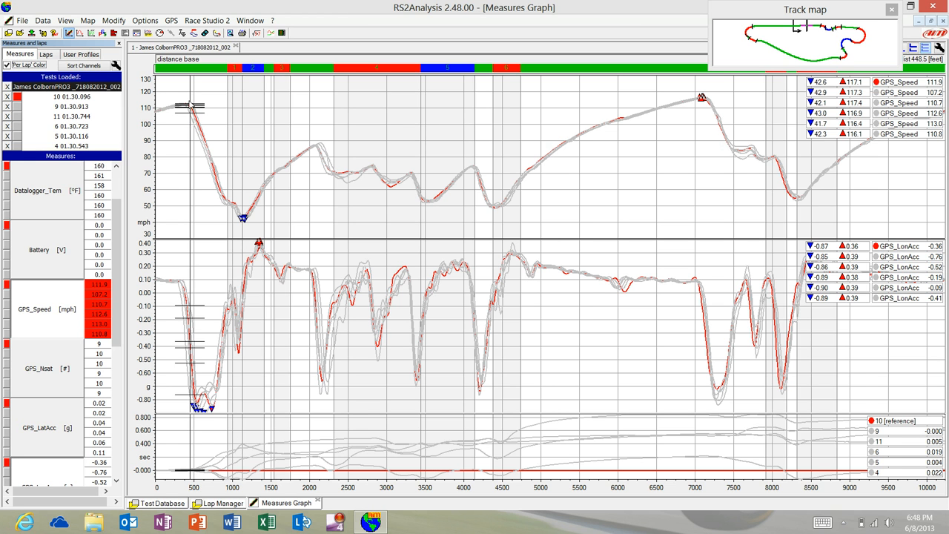
pyautogui.moveTo(184, 473)
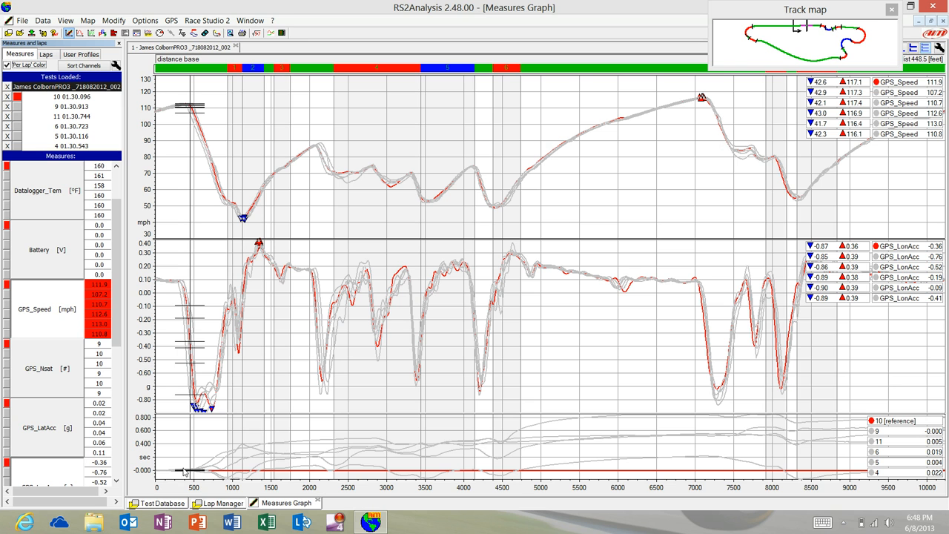
pyautogui.moveTo(270, 460)
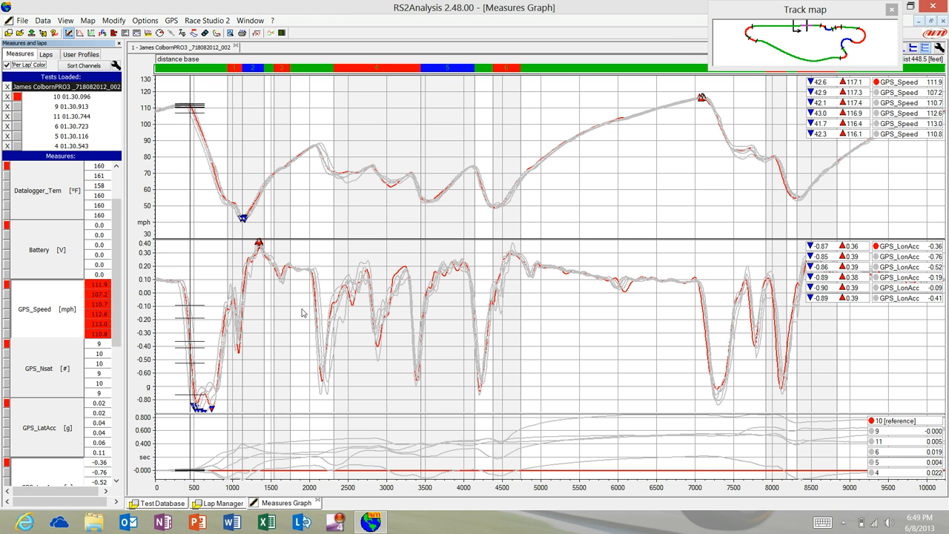
pyautogui.moveTo(249, 378)
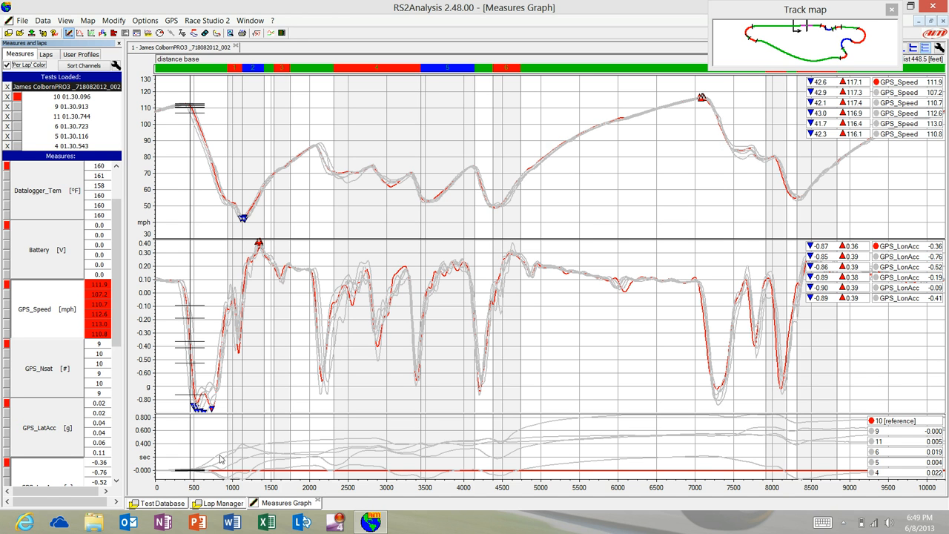
pyautogui.moveTo(245, 457)
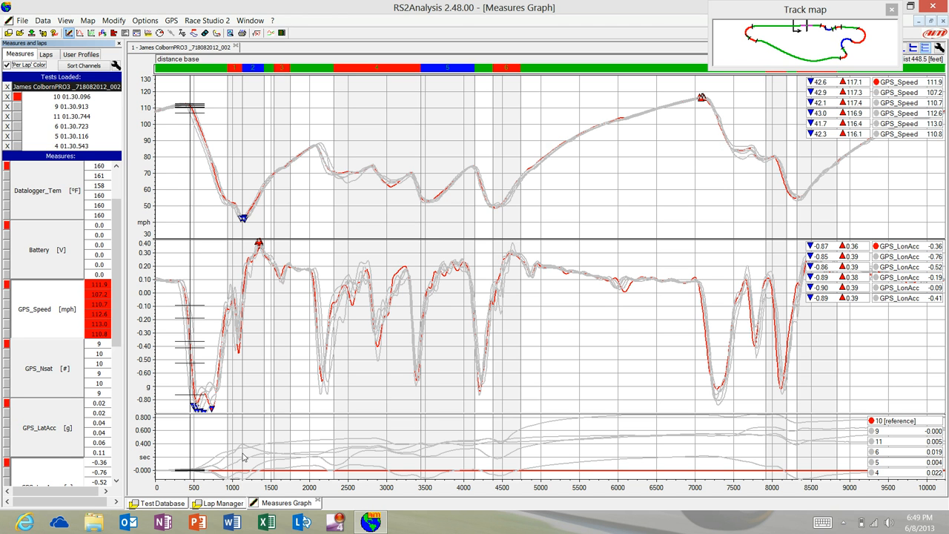
pyautogui.moveTo(208, 350)
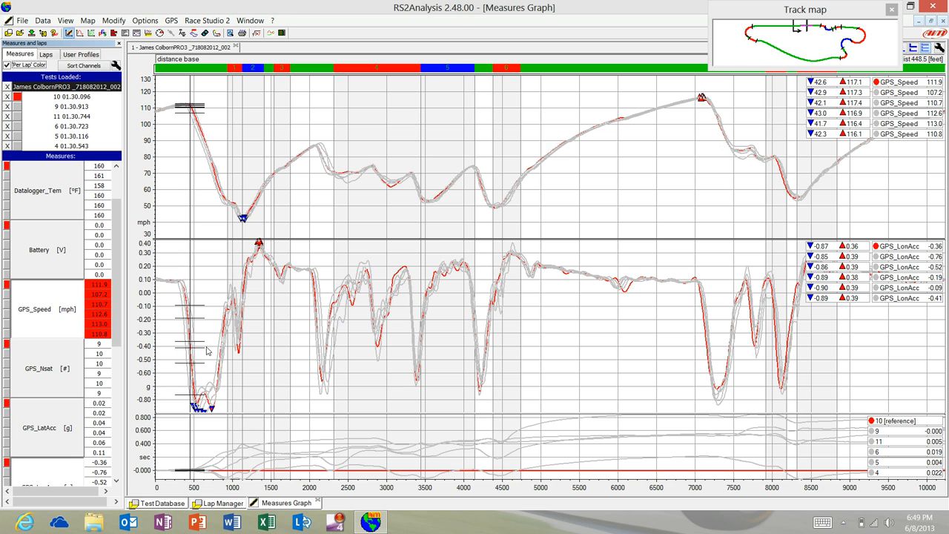
pyautogui.moveTo(495, 219)
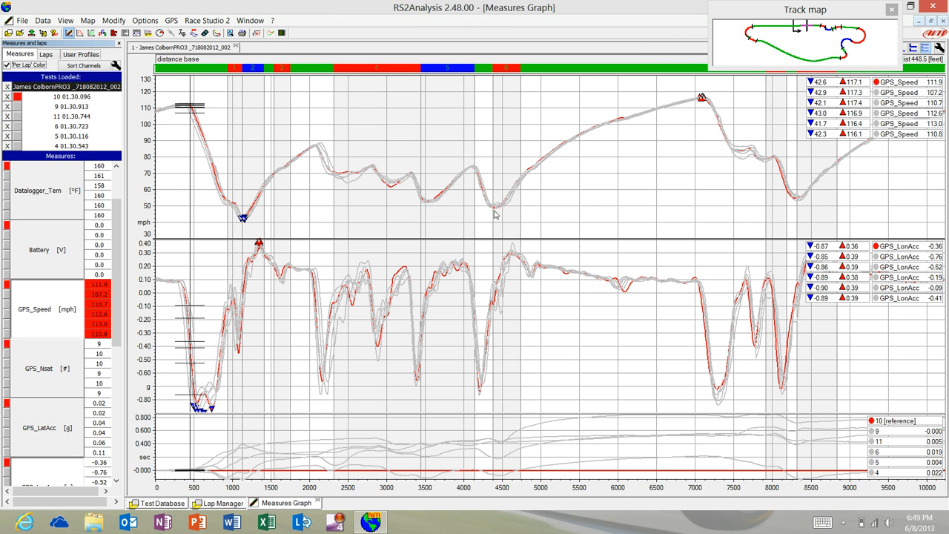
pyautogui.moveTo(491, 191)
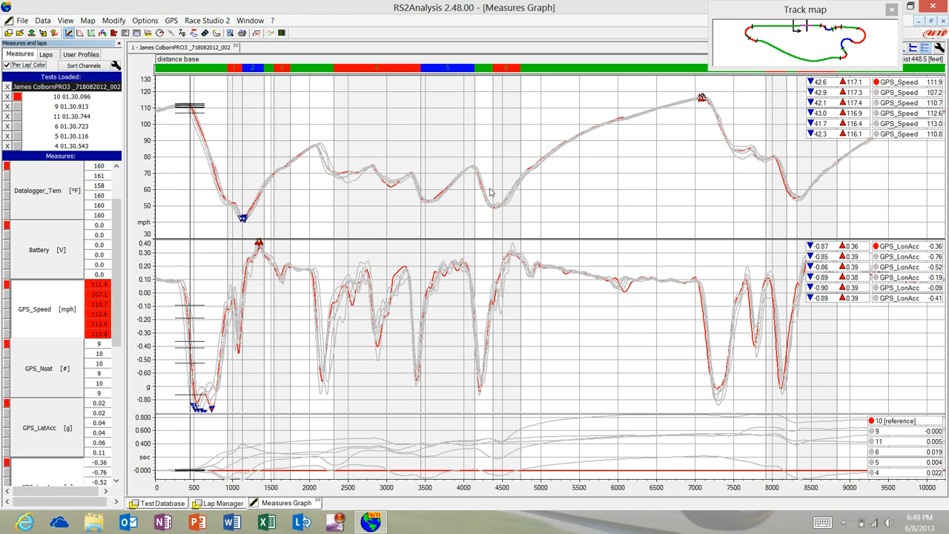
pyautogui.moveTo(501, 215)
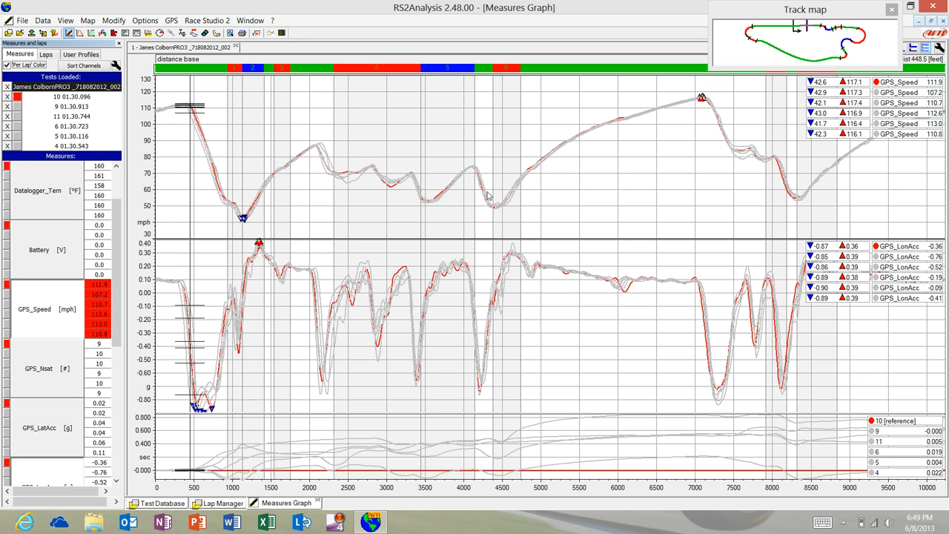
pyautogui.moveTo(486, 217)
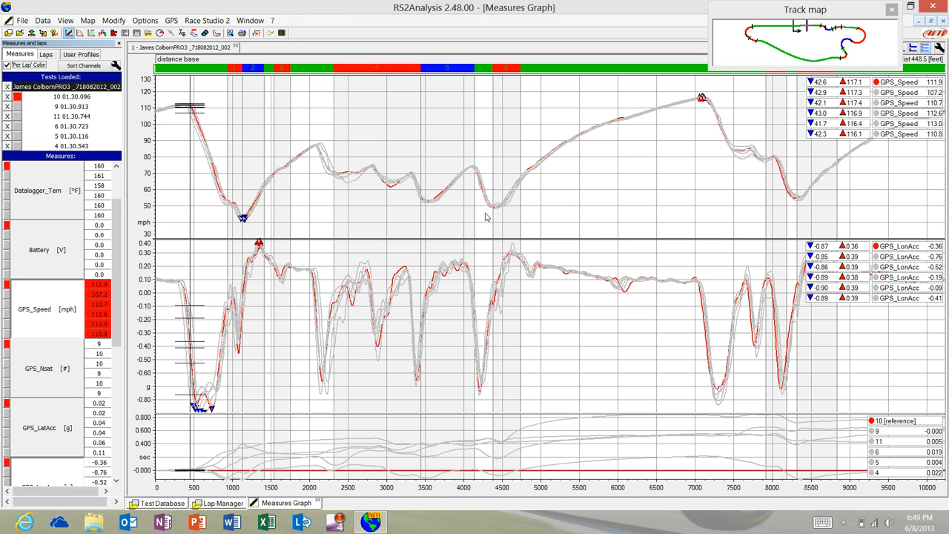
pyautogui.moveTo(519, 196)
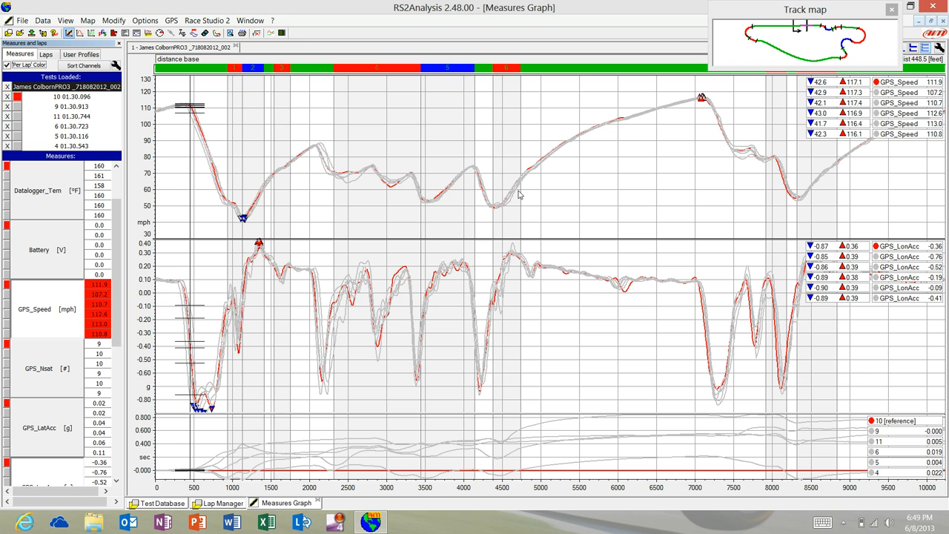
pyautogui.moveTo(545, 162)
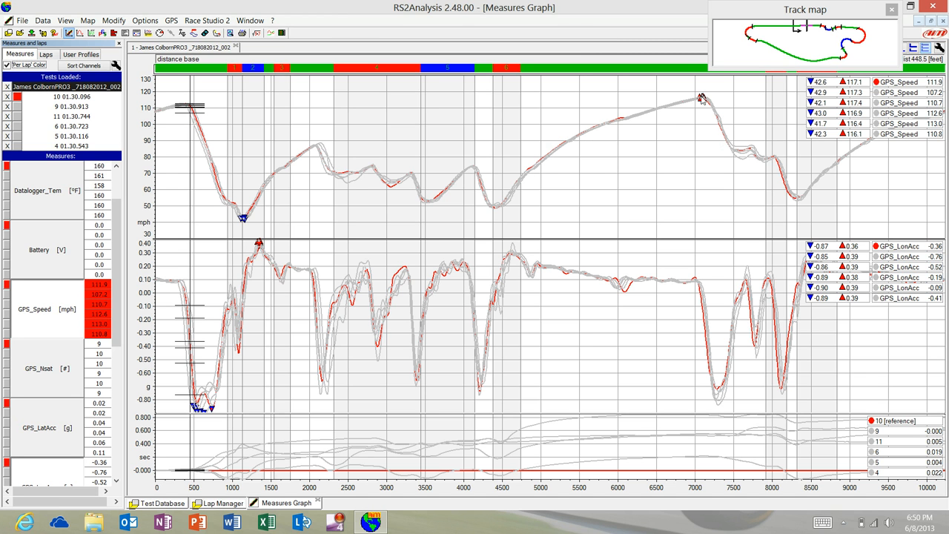
pyautogui.moveTo(493, 211)
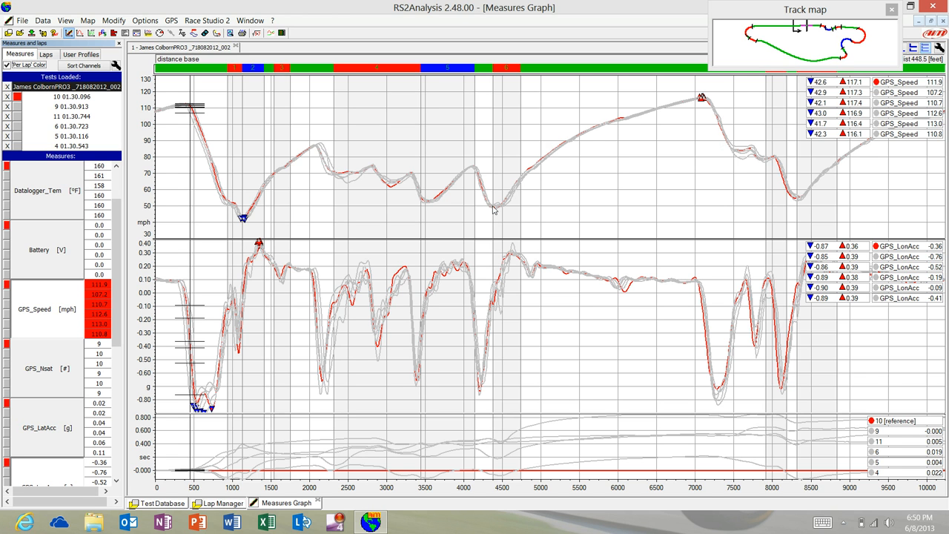
pyautogui.moveTo(497, 482)
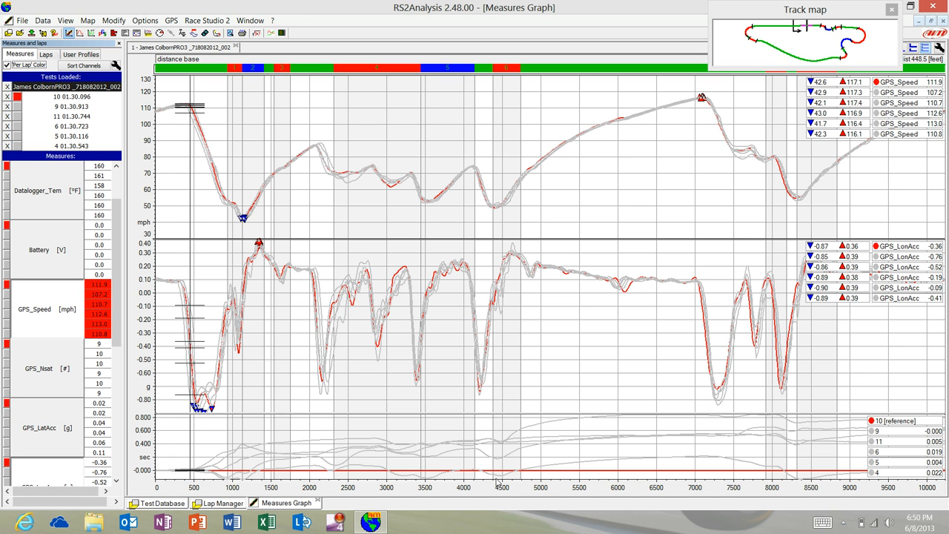
pyautogui.moveTo(503, 448)
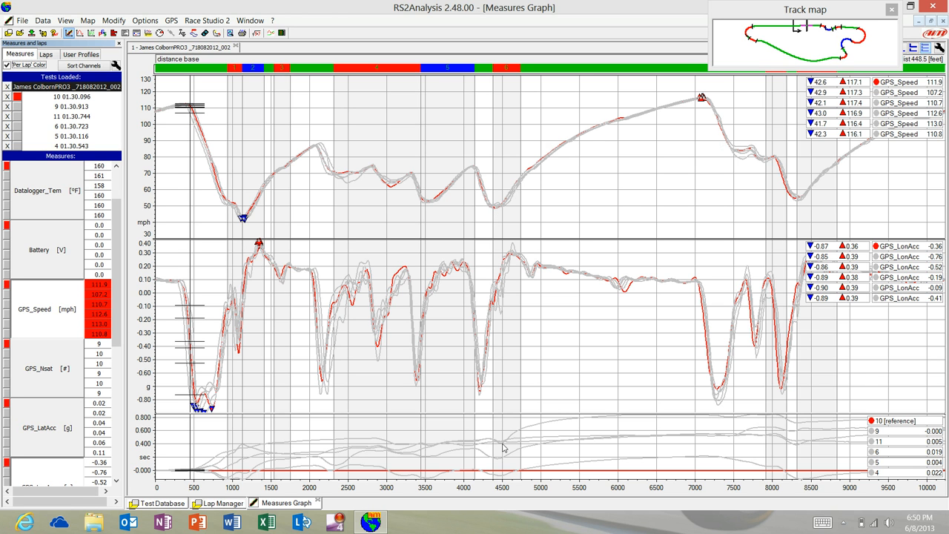
pyautogui.moveTo(497, 457)
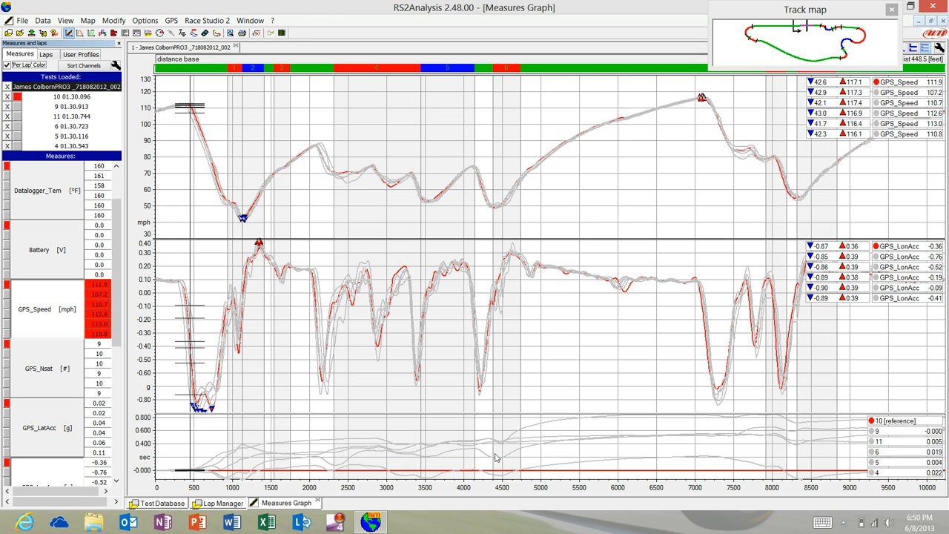
pyautogui.moveTo(547, 477)
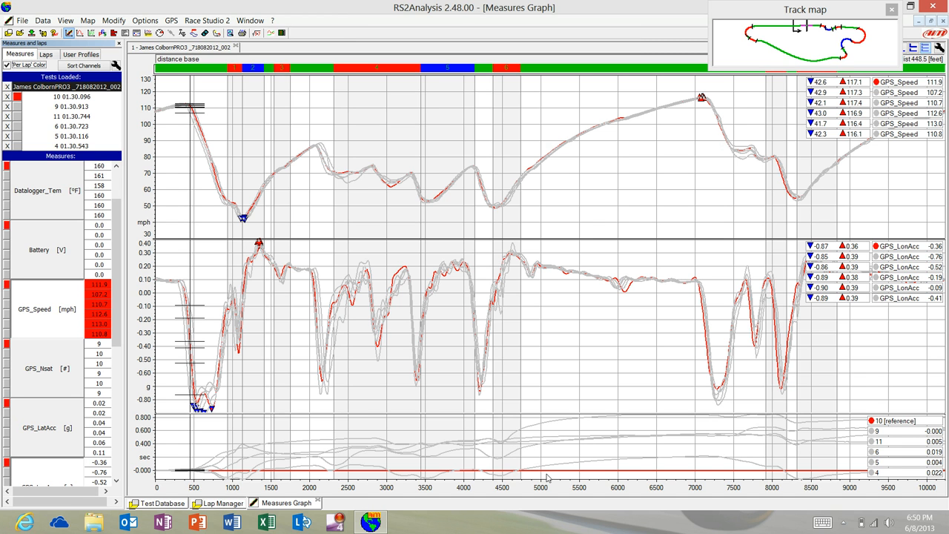
pyautogui.moveTo(572, 445)
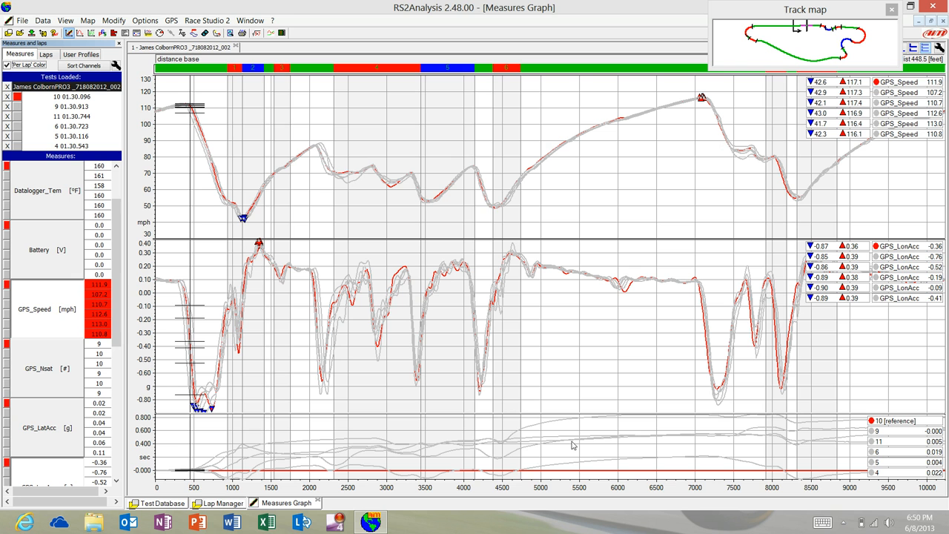
pyautogui.moveTo(554, 267)
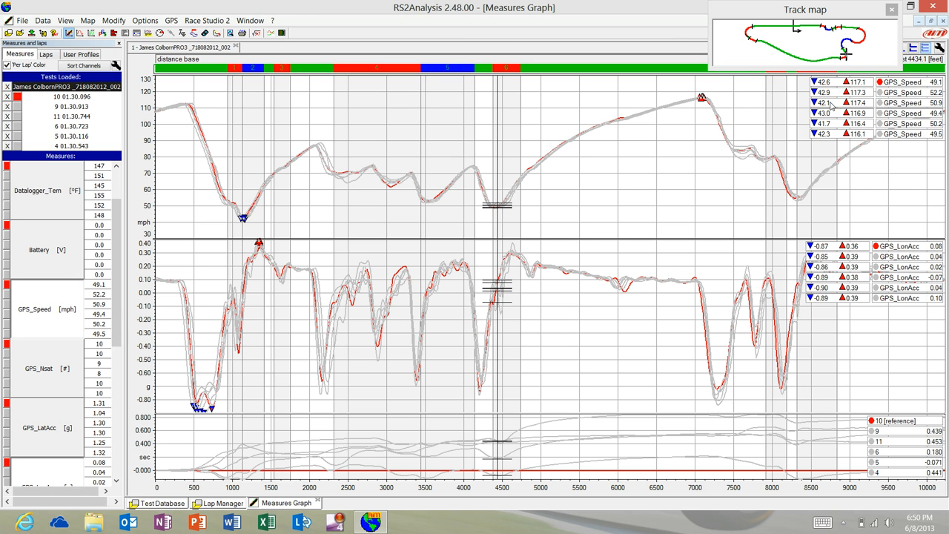
pyautogui.moveTo(845, 60)
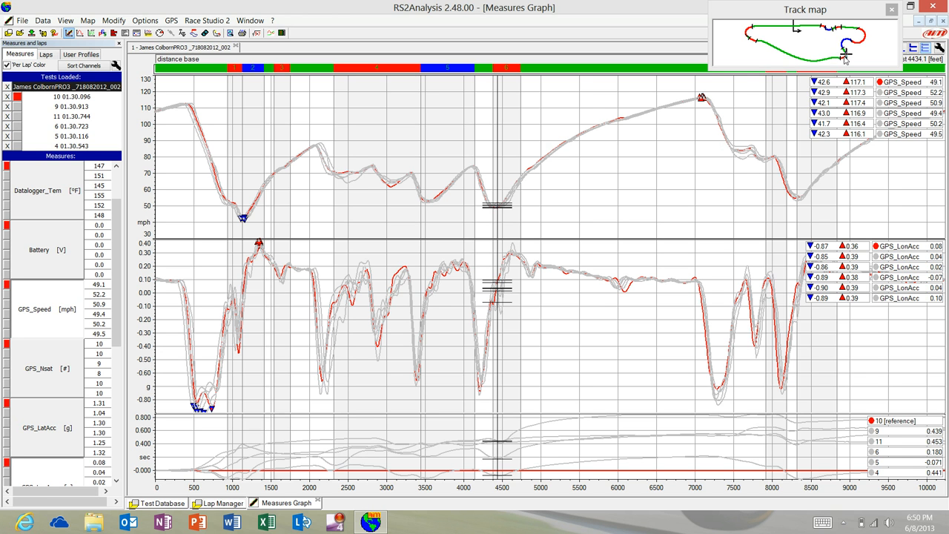
pyautogui.moveTo(644, 228)
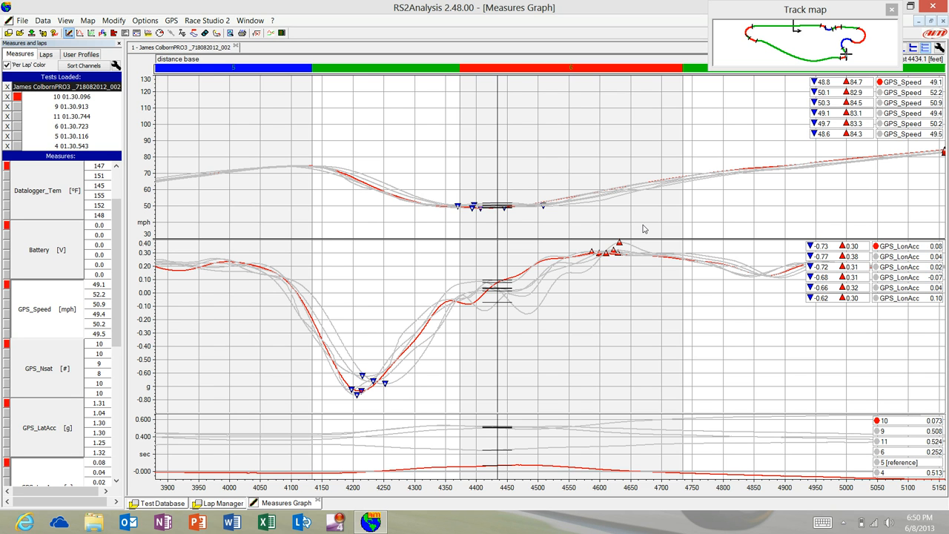
pyautogui.moveTo(455, 294)
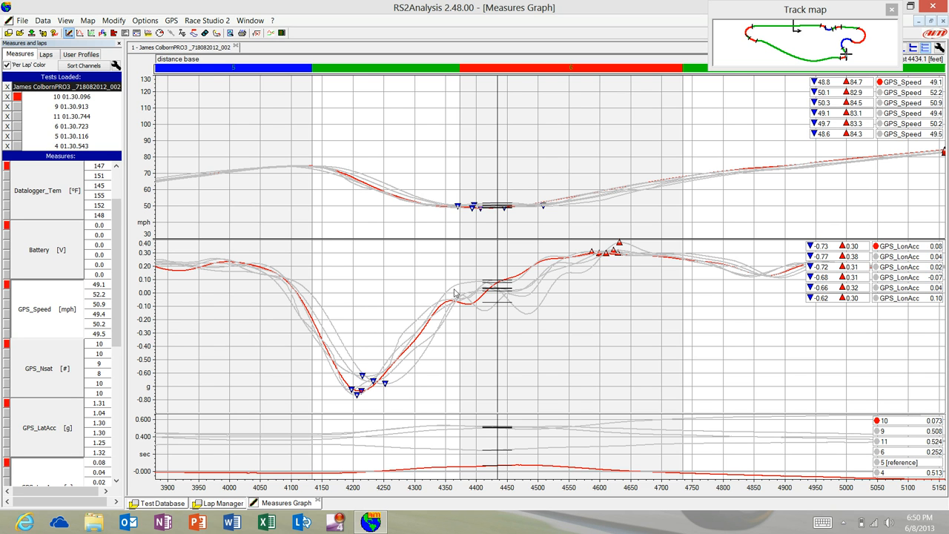
pyautogui.moveTo(355, 410)
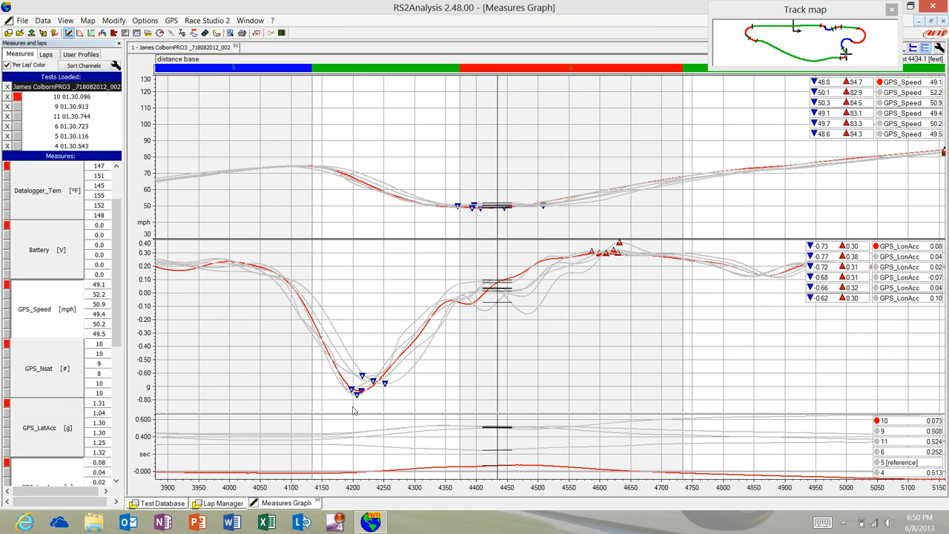
pyautogui.moveTo(578, 403)
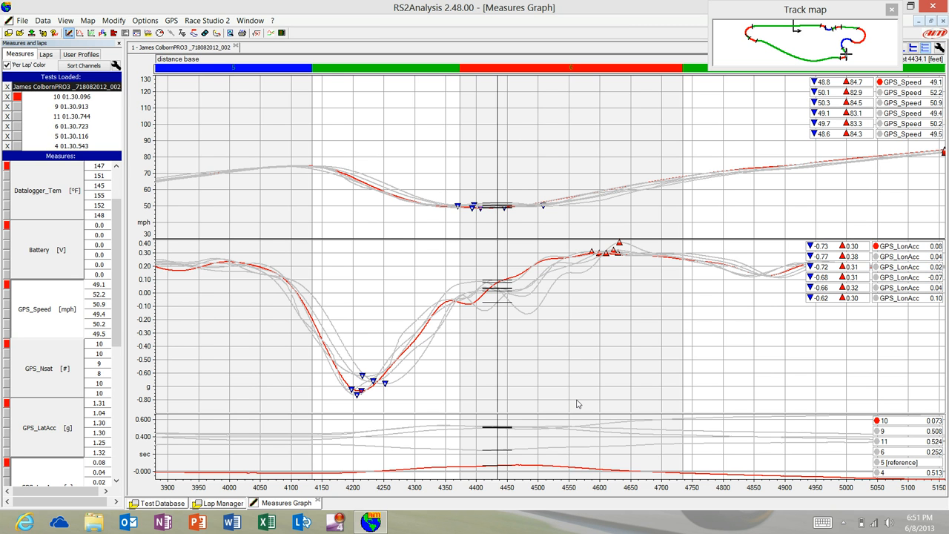
pyautogui.moveTo(367, 335)
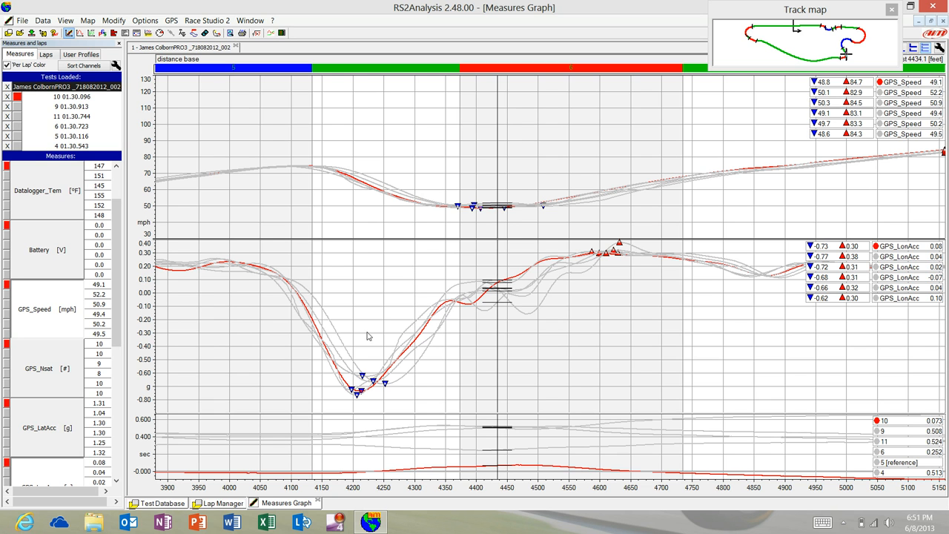
pyautogui.moveTo(421, 184)
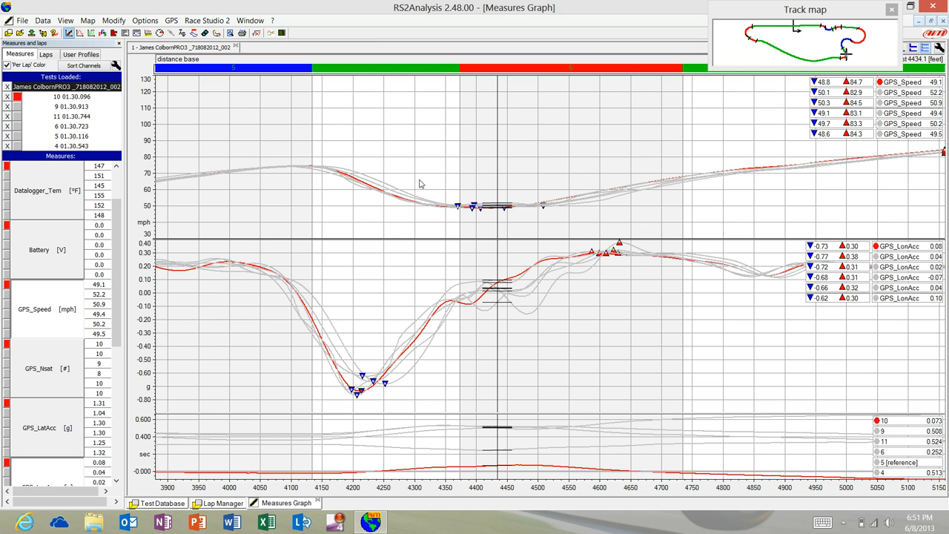
pyautogui.moveTo(501, 225)
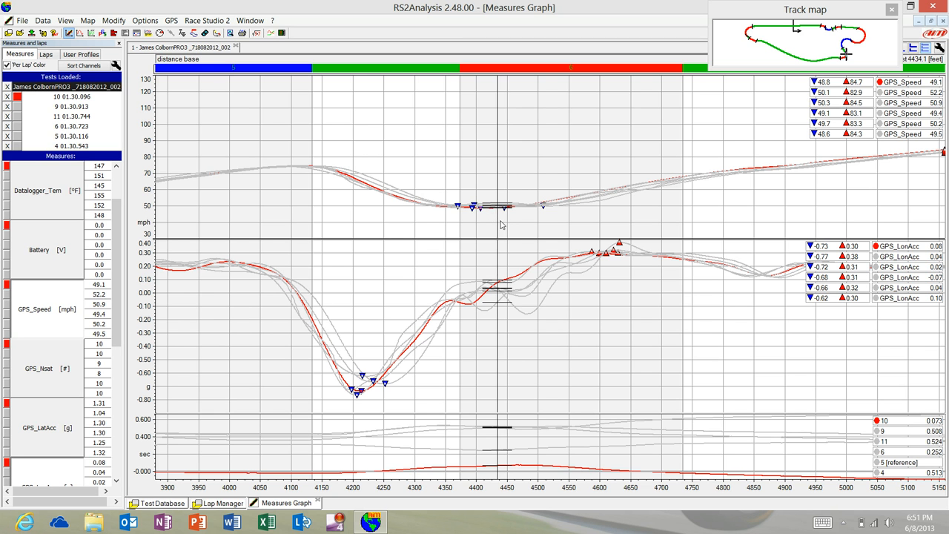
pyautogui.moveTo(434, 332)
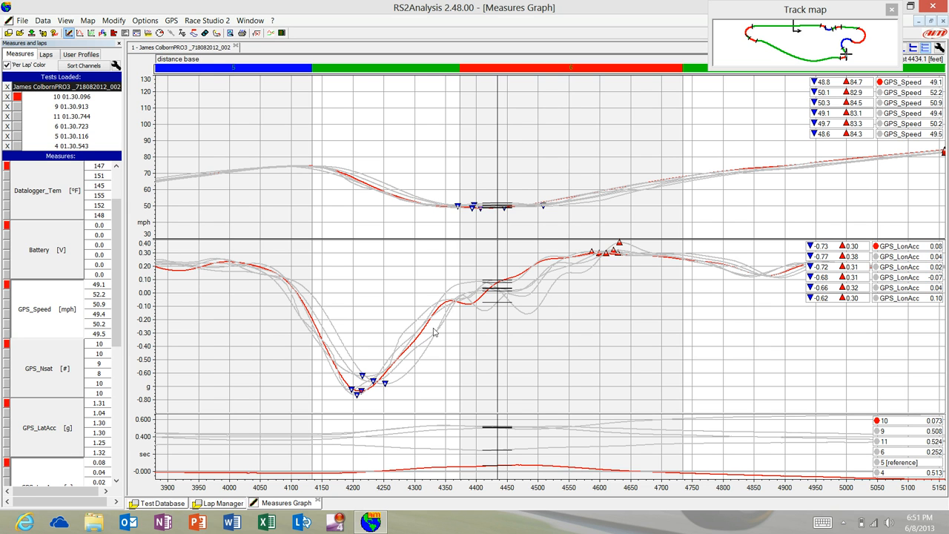
pyautogui.moveTo(466, 309)
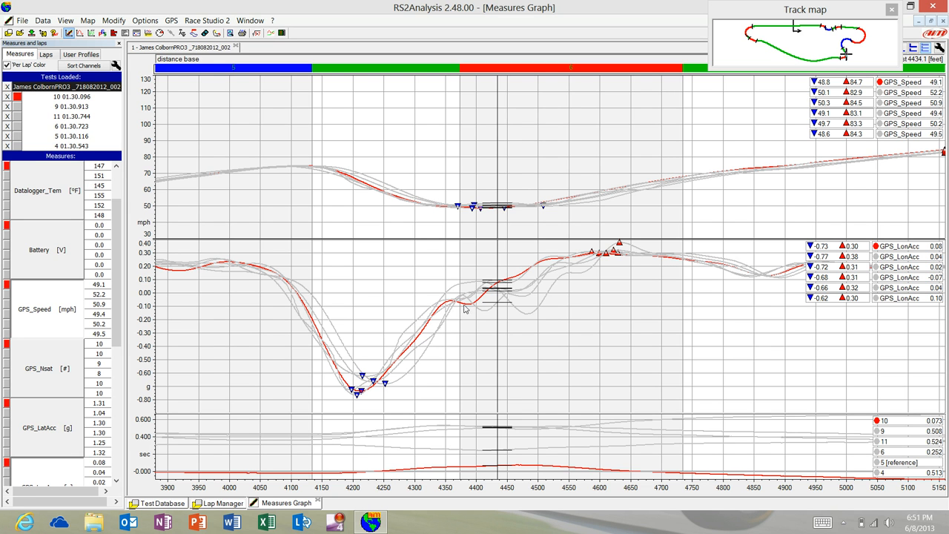
pyautogui.moveTo(419, 362)
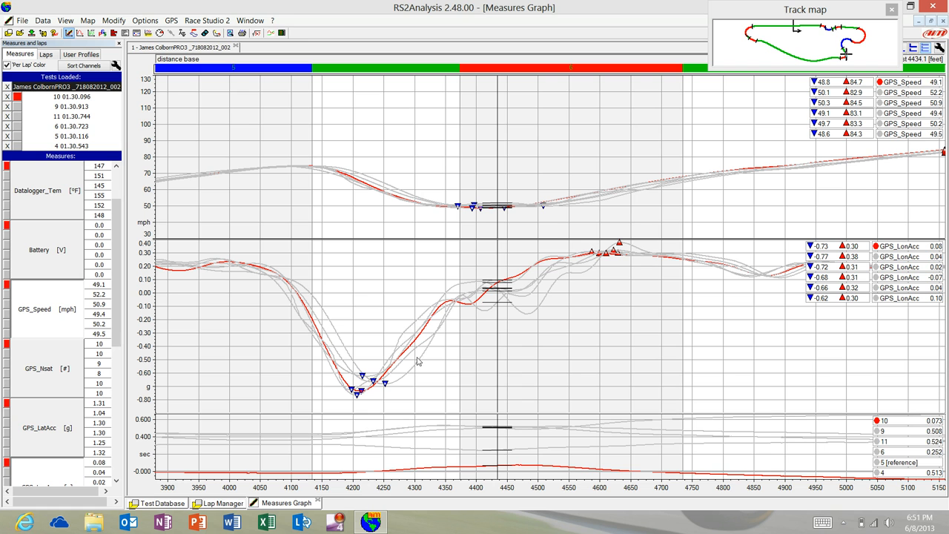
pyautogui.moveTo(519, 294)
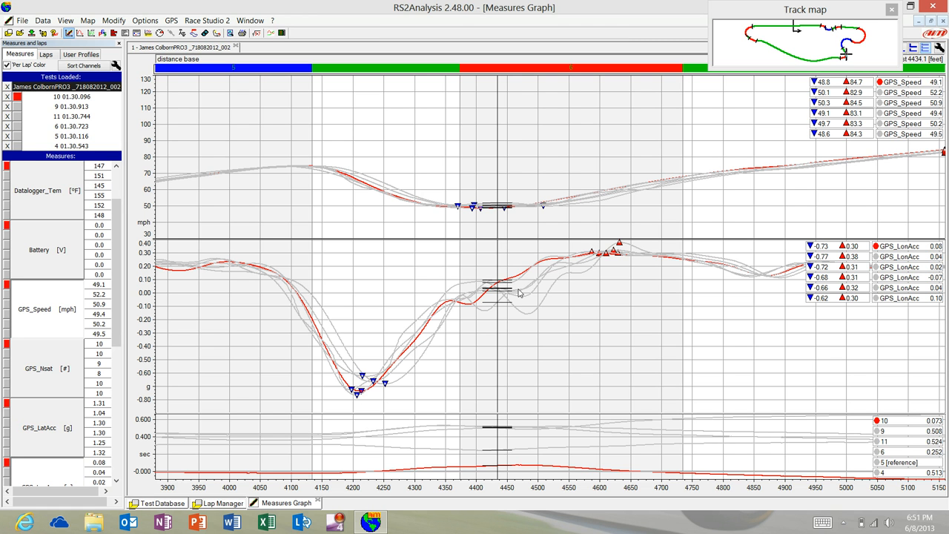
pyautogui.moveTo(409, 347)
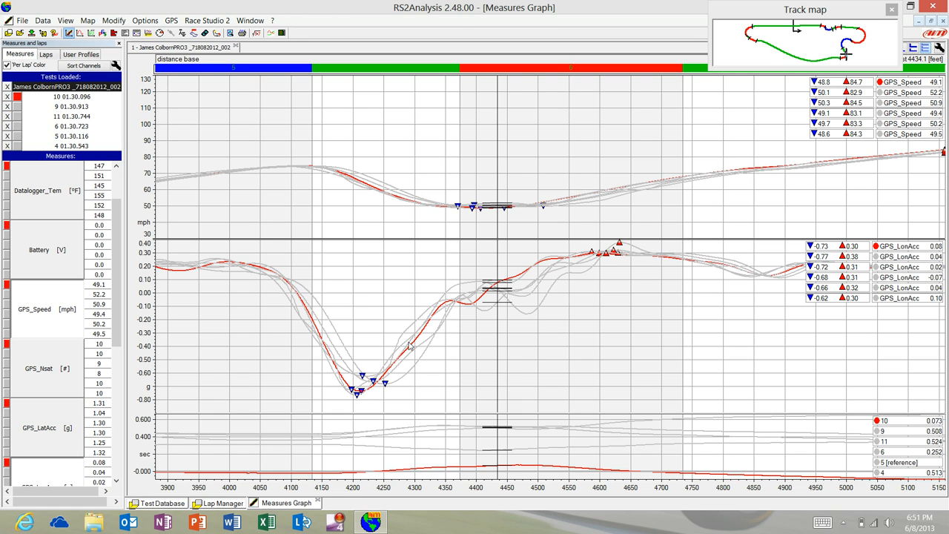
pyautogui.moveTo(264, 264)
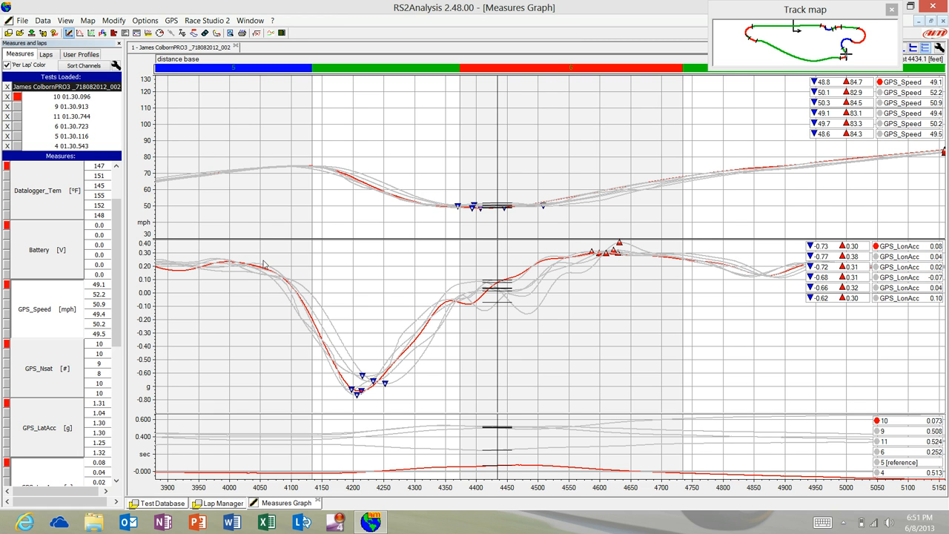
pyautogui.moveTo(286, 288)
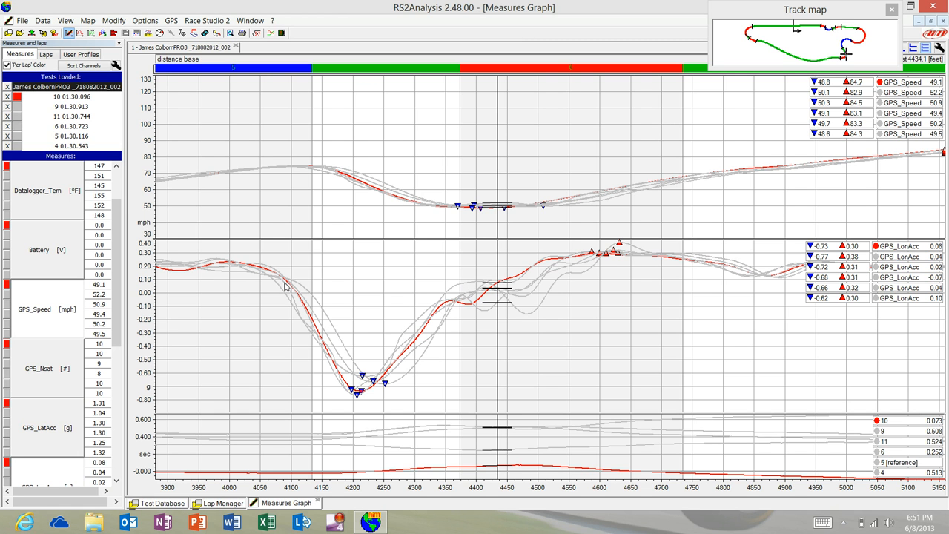
pyautogui.moveTo(319, 312)
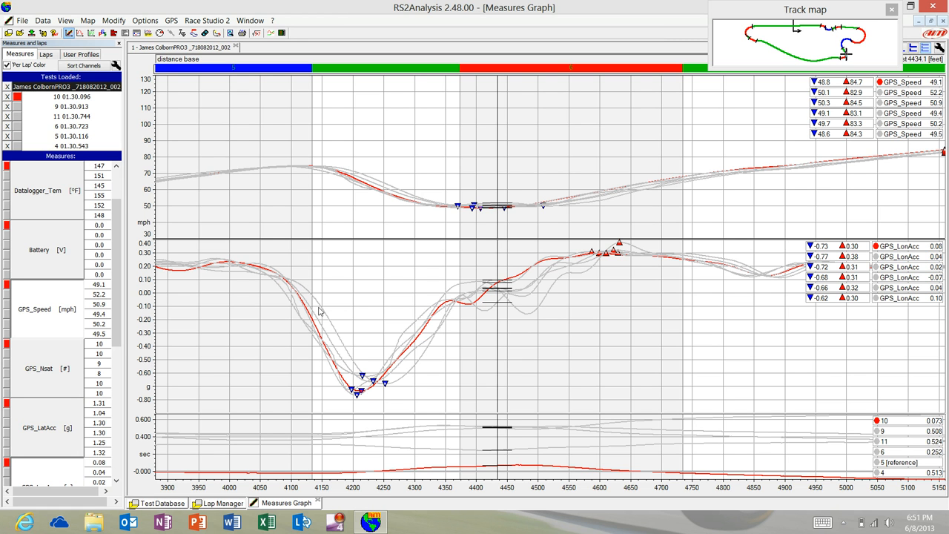
pyautogui.moveTo(379, 388)
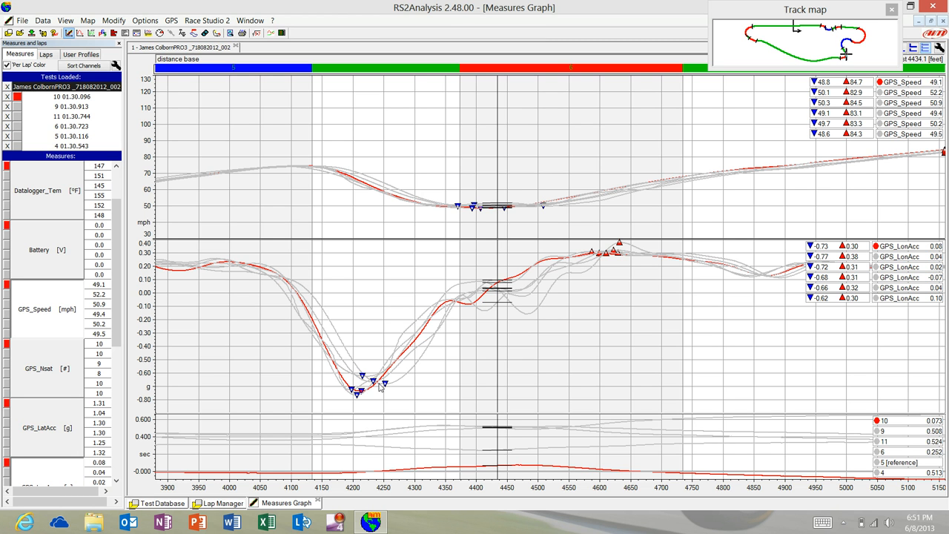
pyautogui.moveTo(490, 304)
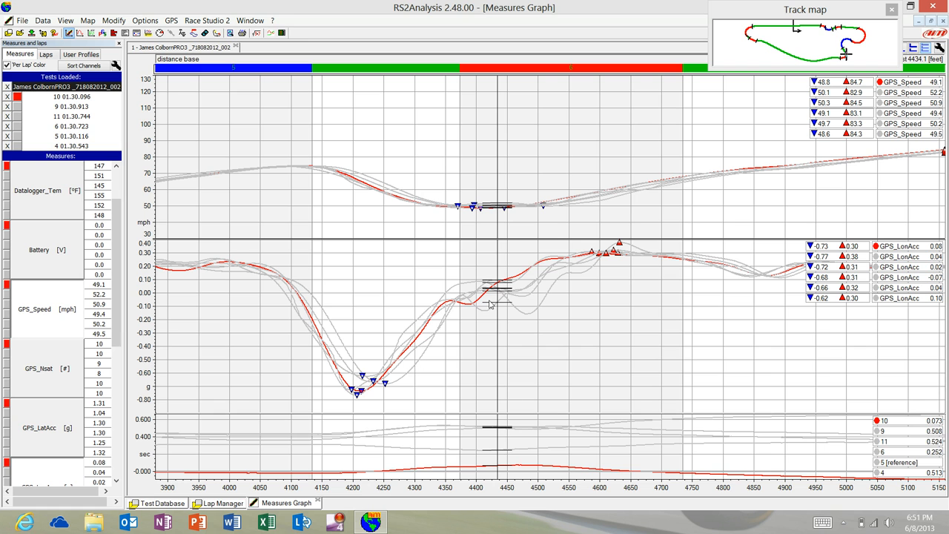
pyautogui.moveTo(356, 402)
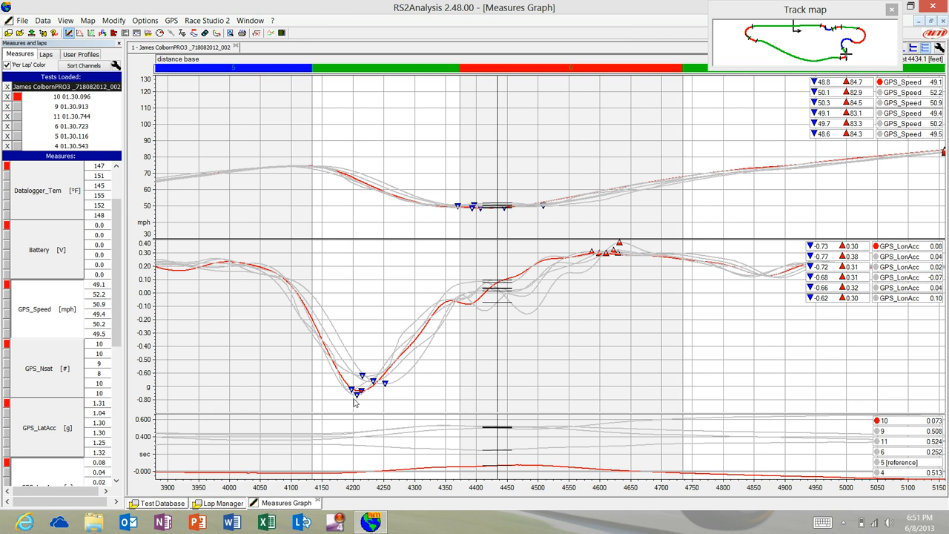
pyautogui.moveTo(406, 356)
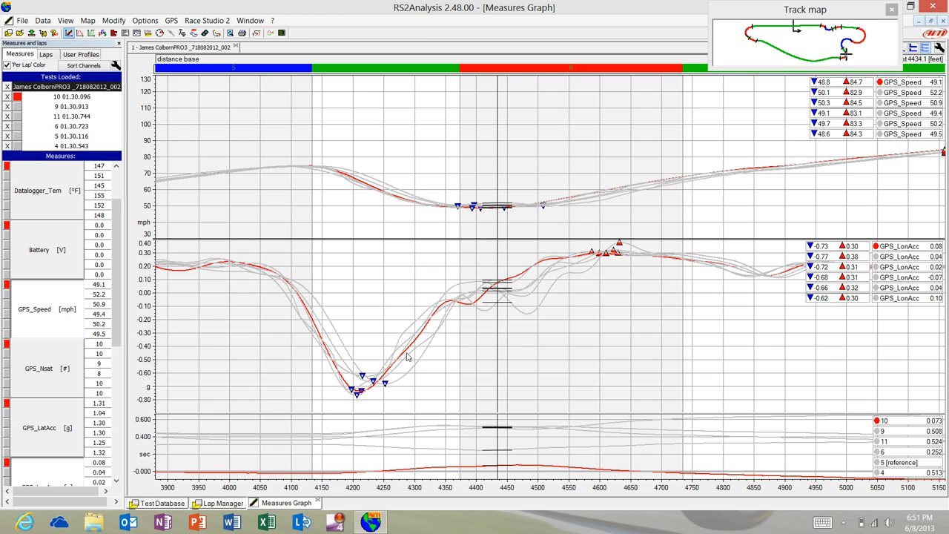
pyautogui.moveTo(336, 385)
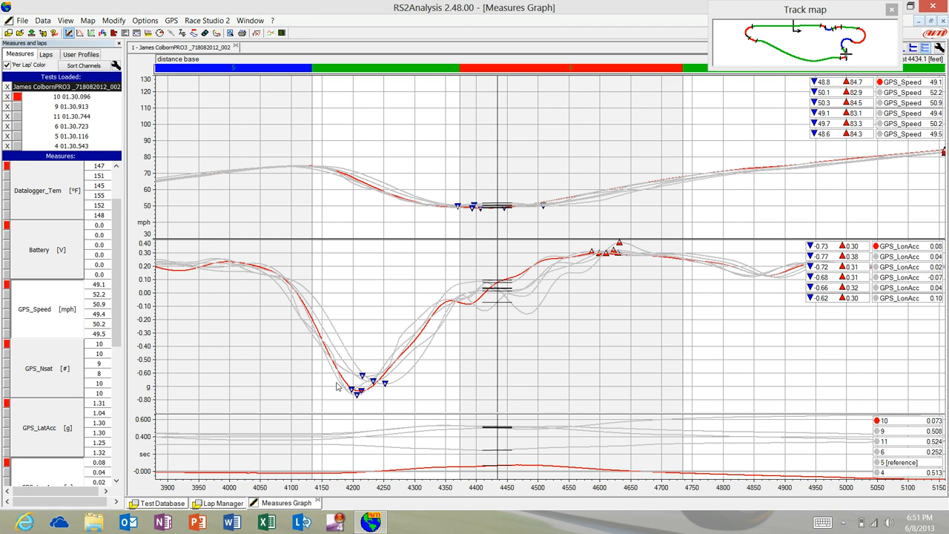
pyautogui.moveTo(480, 291)
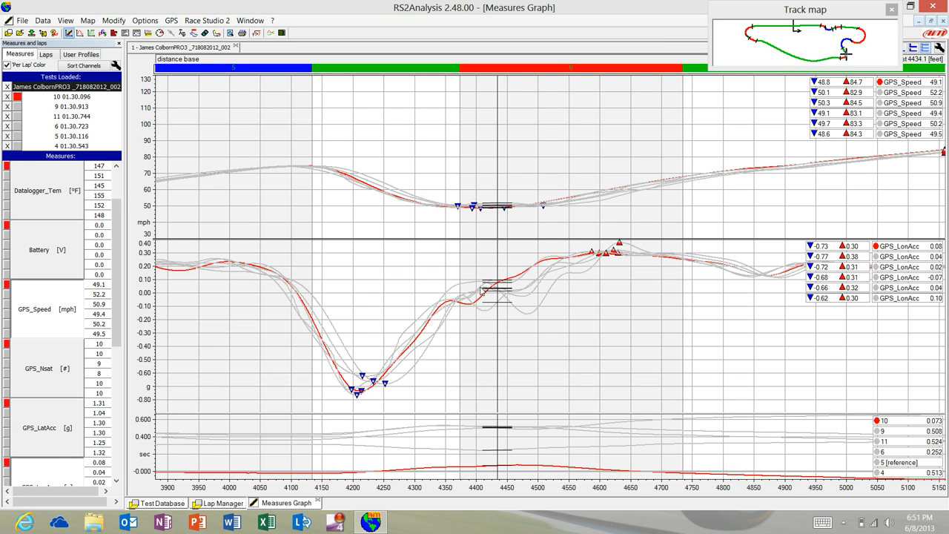
pyautogui.moveTo(378, 383)
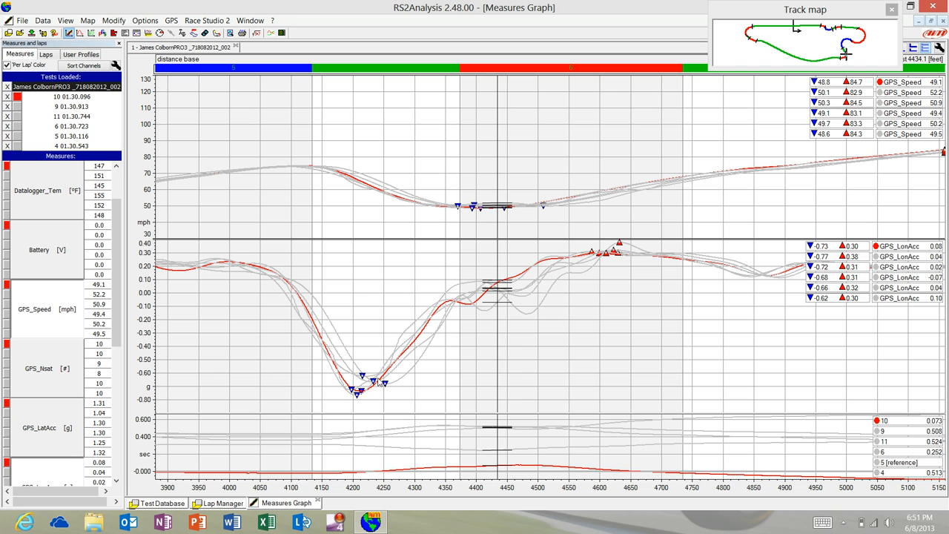
pyautogui.moveTo(323, 300)
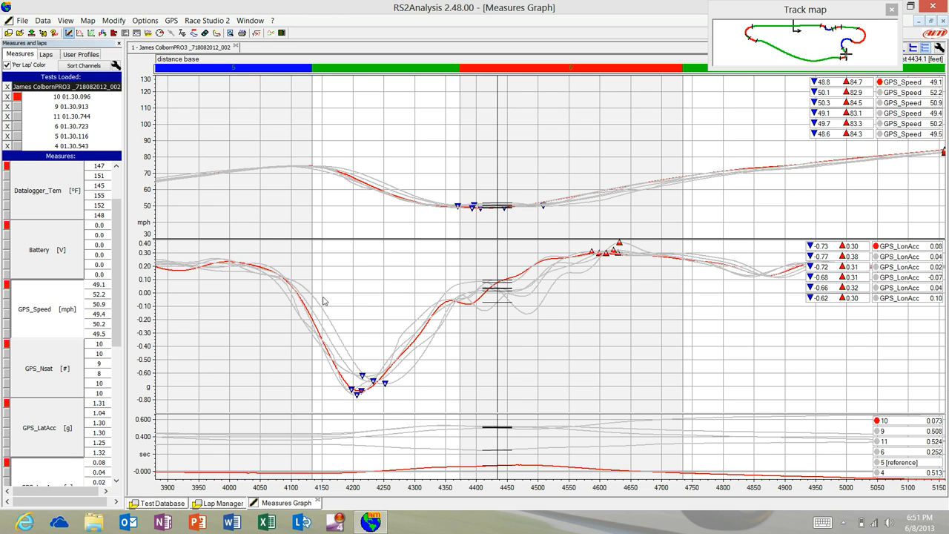
pyautogui.moveTo(437, 319)
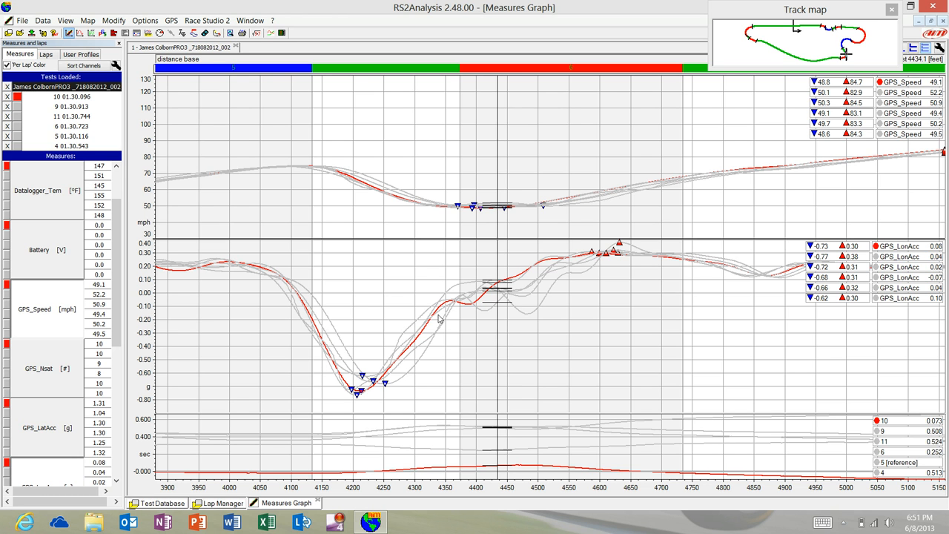
pyautogui.moveTo(510, 303)
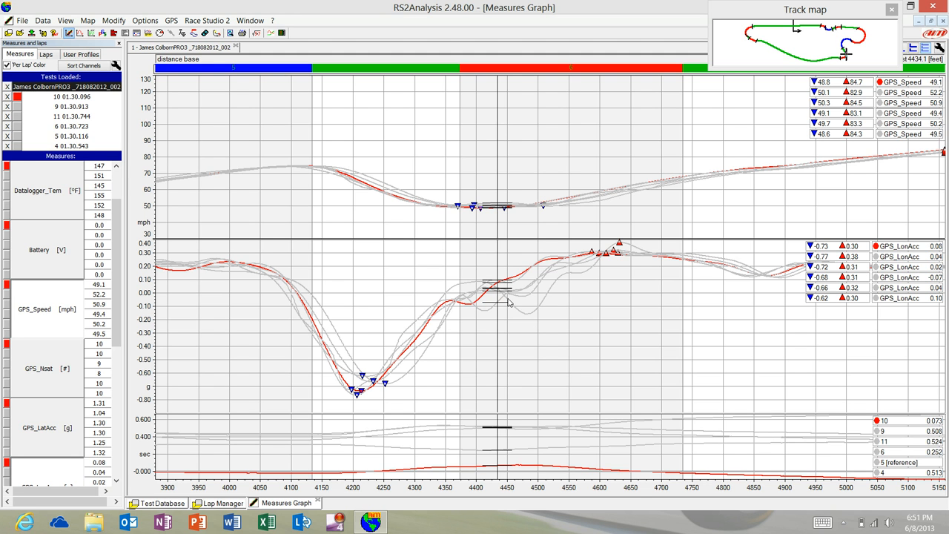
pyautogui.moveTo(526, 328)
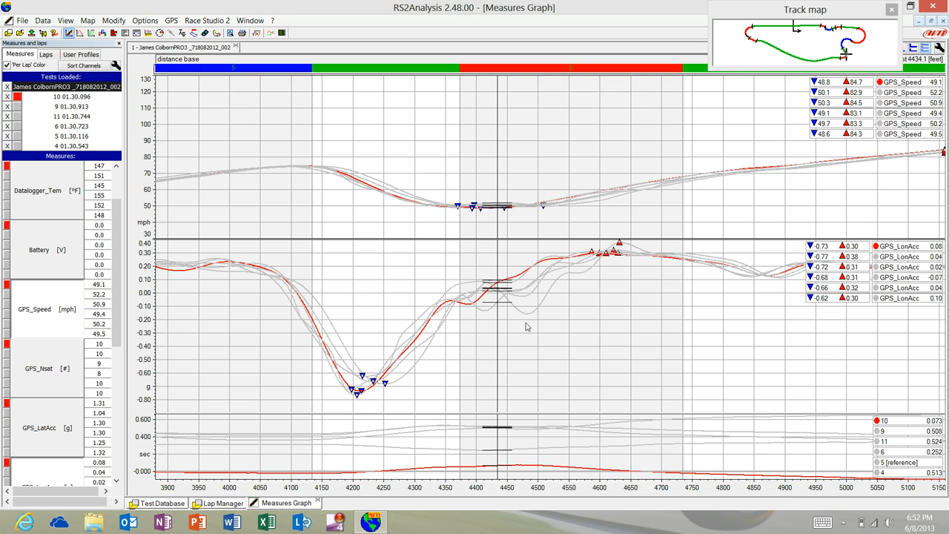
pyautogui.moveTo(726, 195)
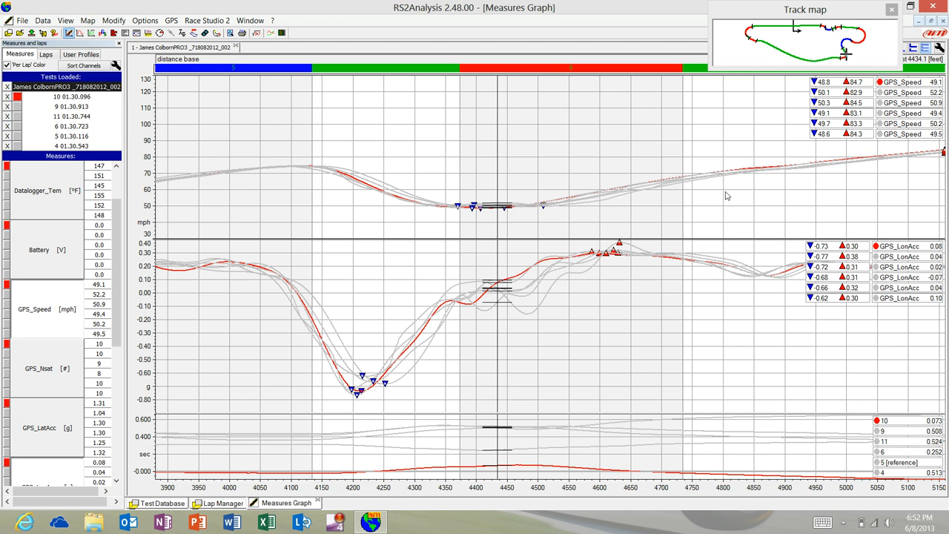
pyautogui.moveTo(406, 347)
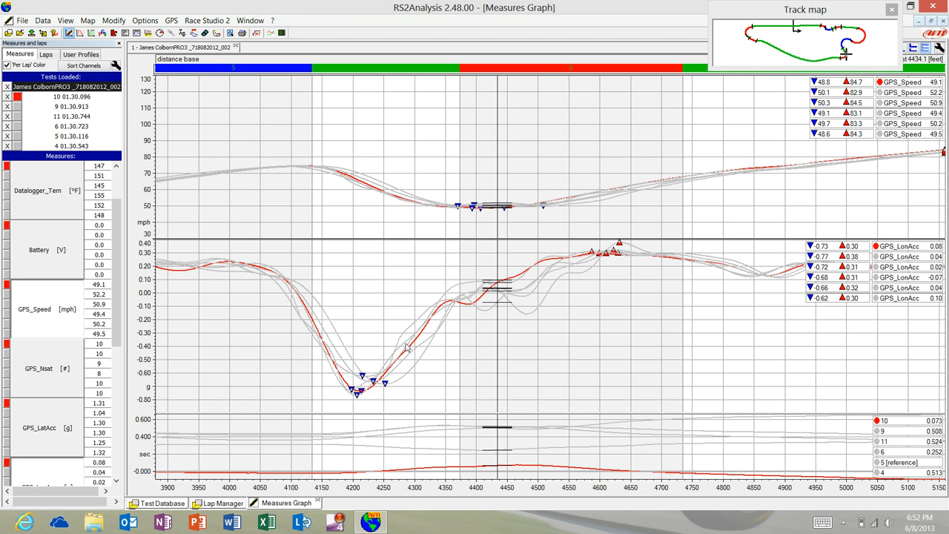
pyautogui.moveTo(577, 243)
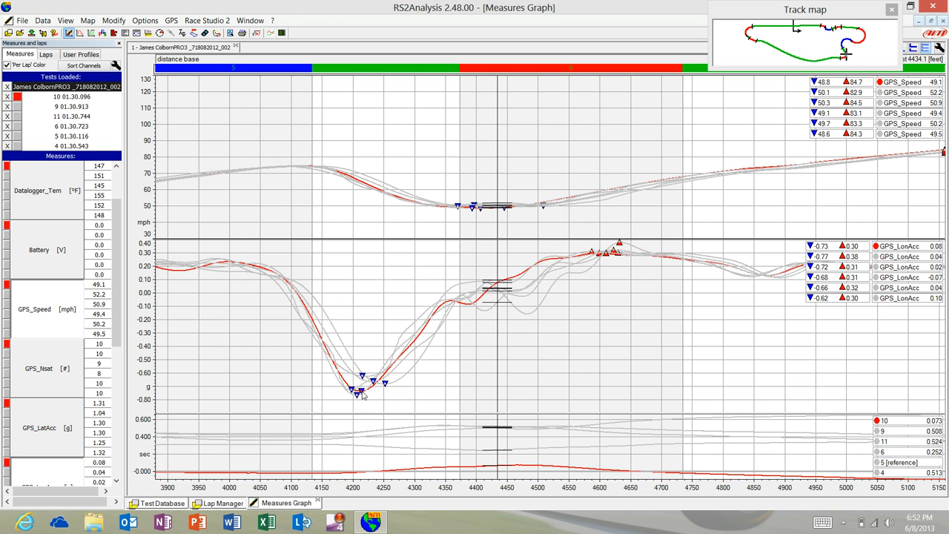
pyautogui.moveTo(490, 317)
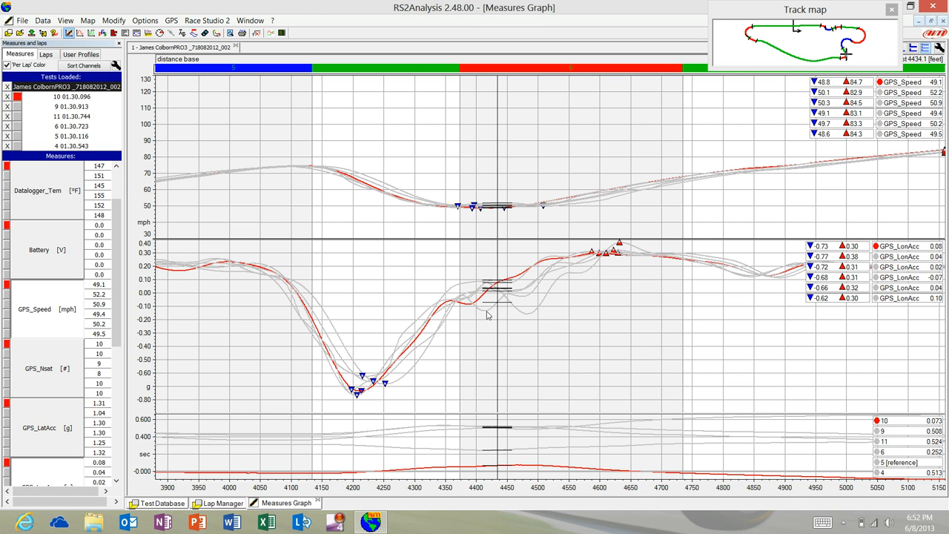
pyautogui.moveTo(534, 316)
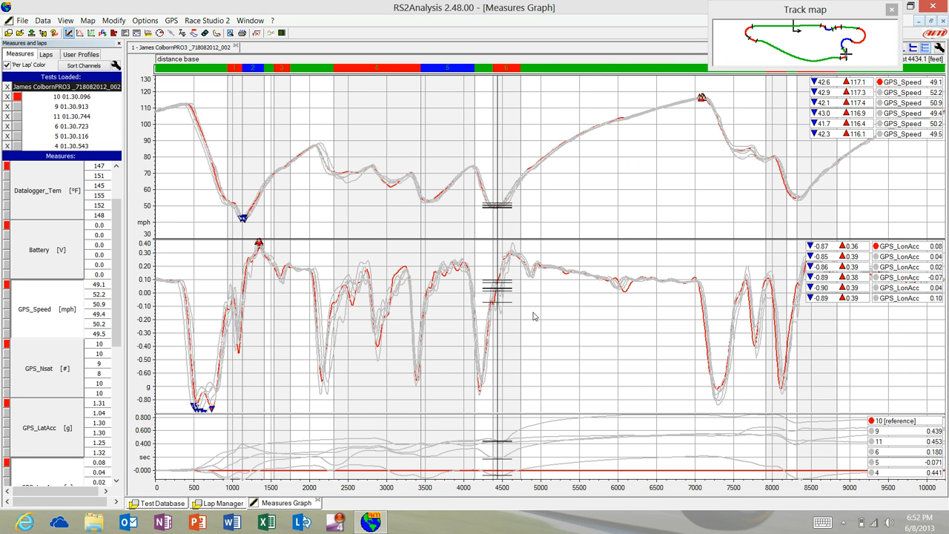
pyautogui.moveTo(495, 461)
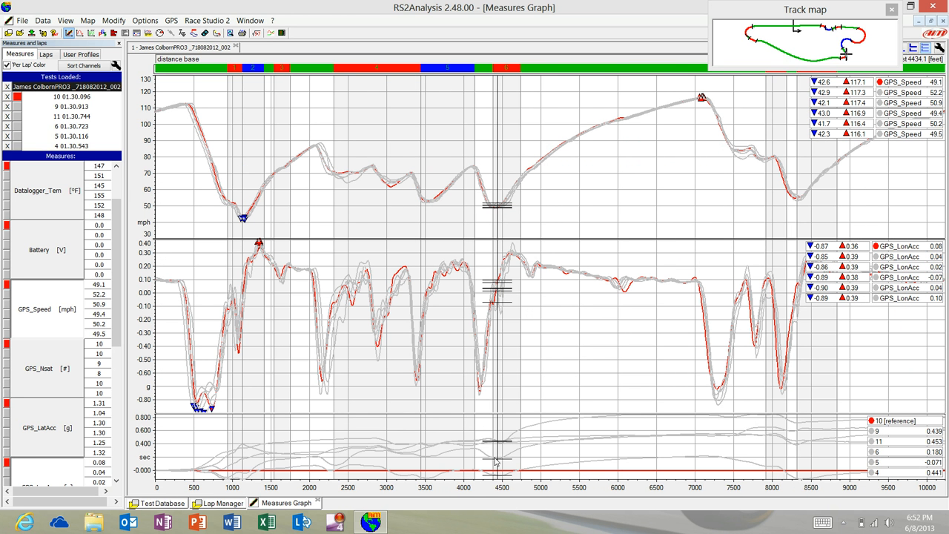
pyautogui.moveTo(413, 475)
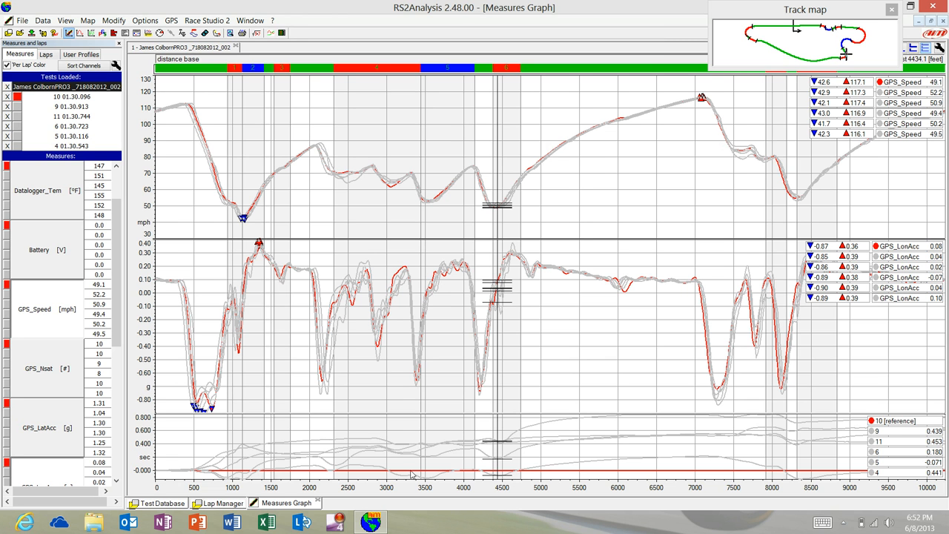
pyautogui.moveTo(501, 480)
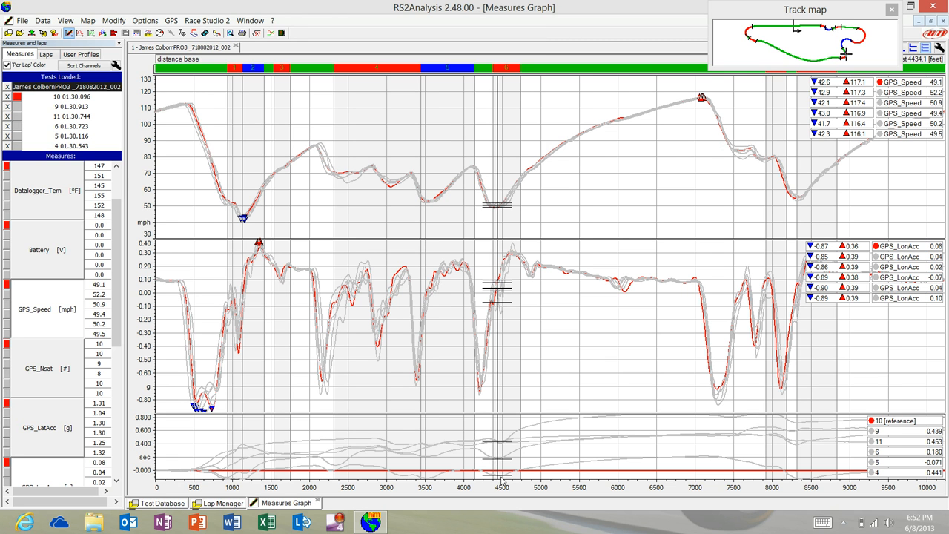
pyautogui.moveTo(728, 492)
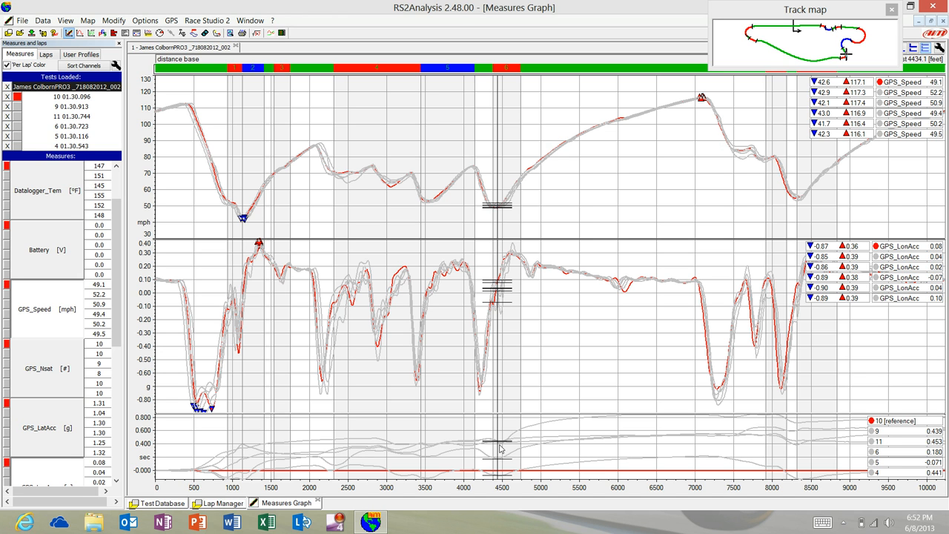
pyautogui.moveTo(501, 477)
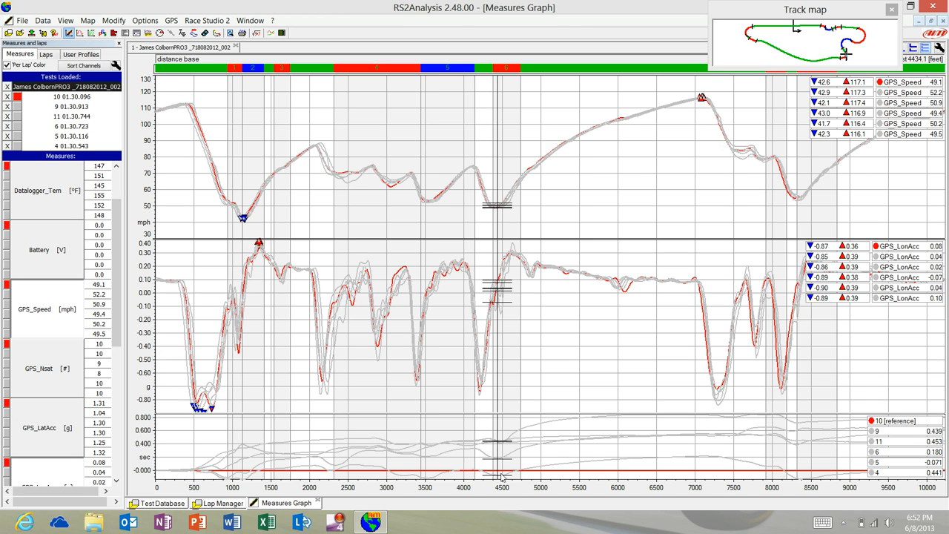
pyautogui.moveTo(492, 463)
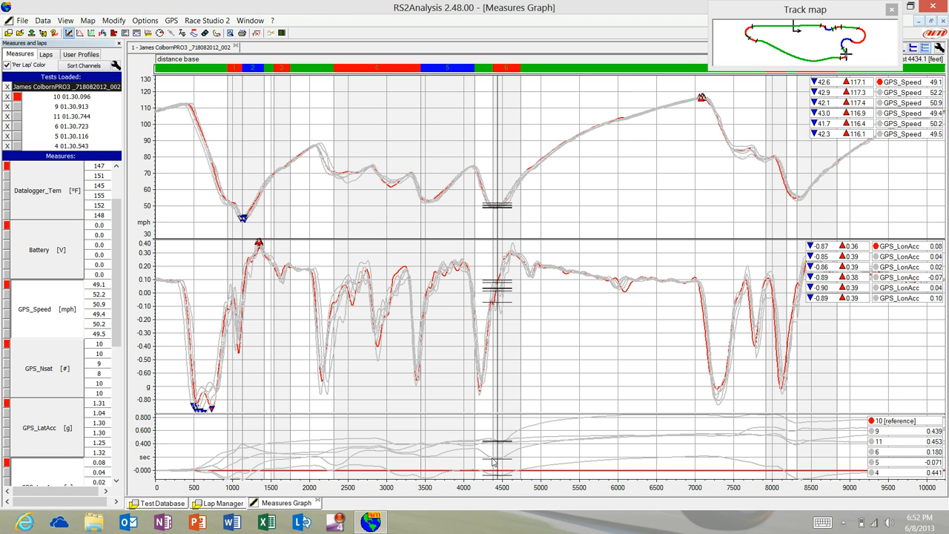
pyautogui.moveTo(503, 462)
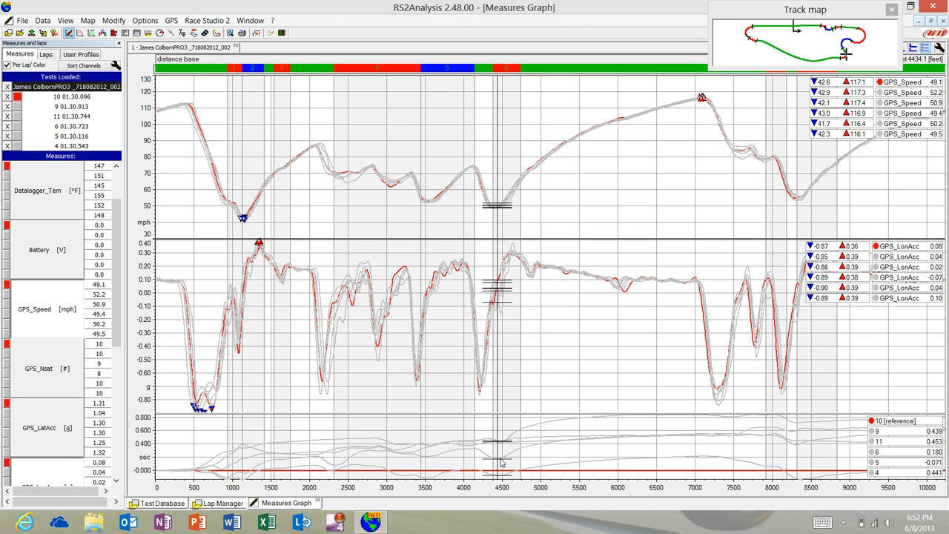
pyautogui.moveTo(593, 433)
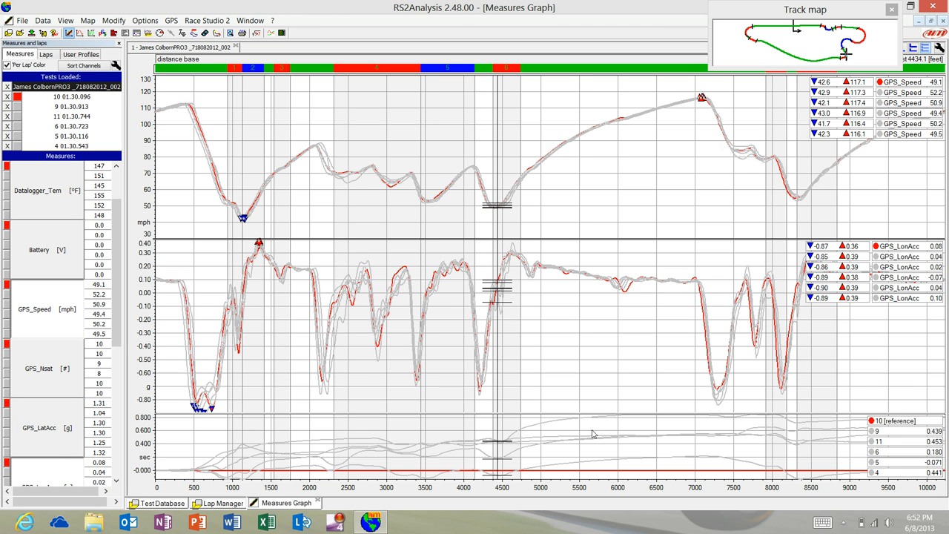
pyautogui.moveTo(620, 469)
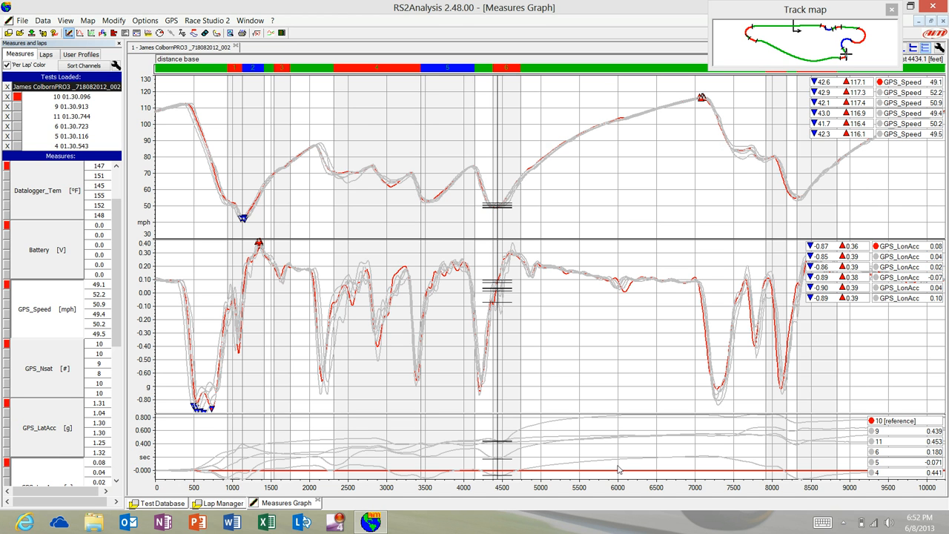
pyautogui.moveTo(222, 470)
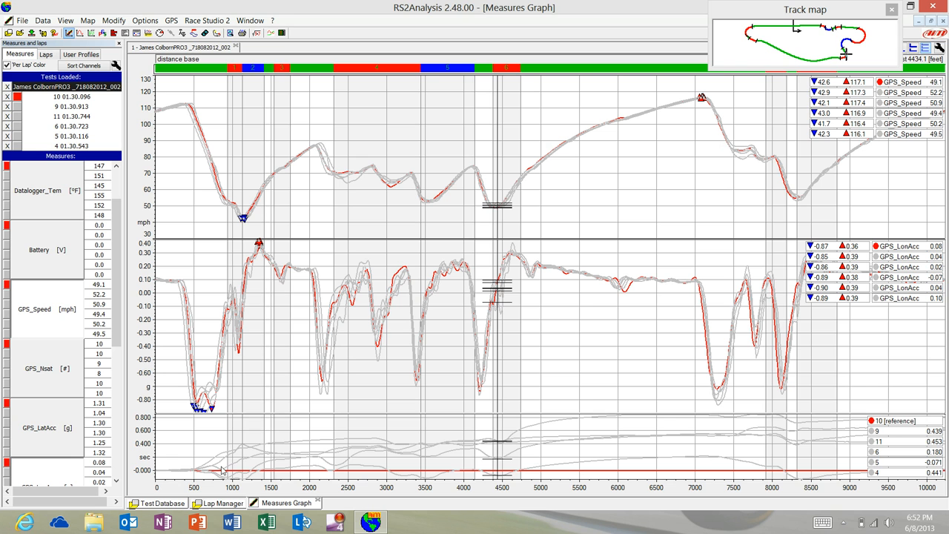
pyautogui.moveTo(234, 474)
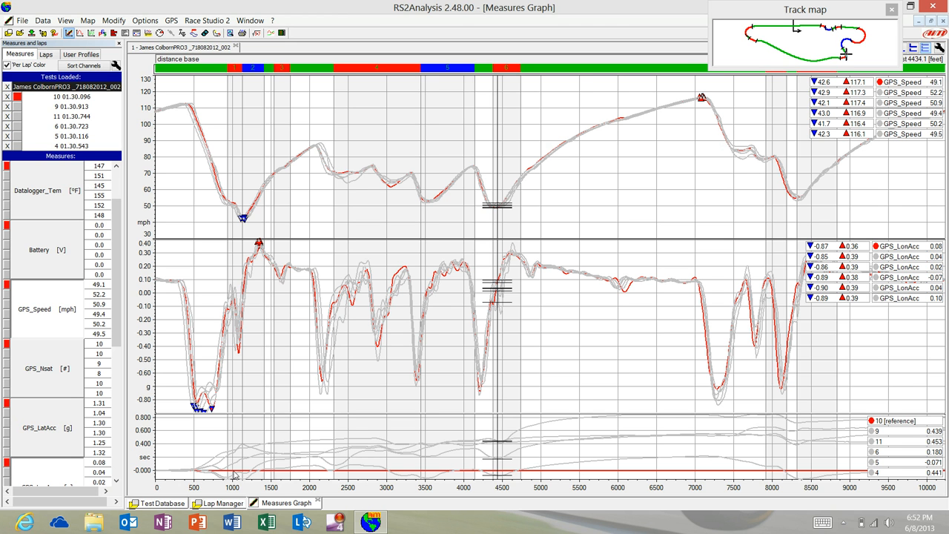